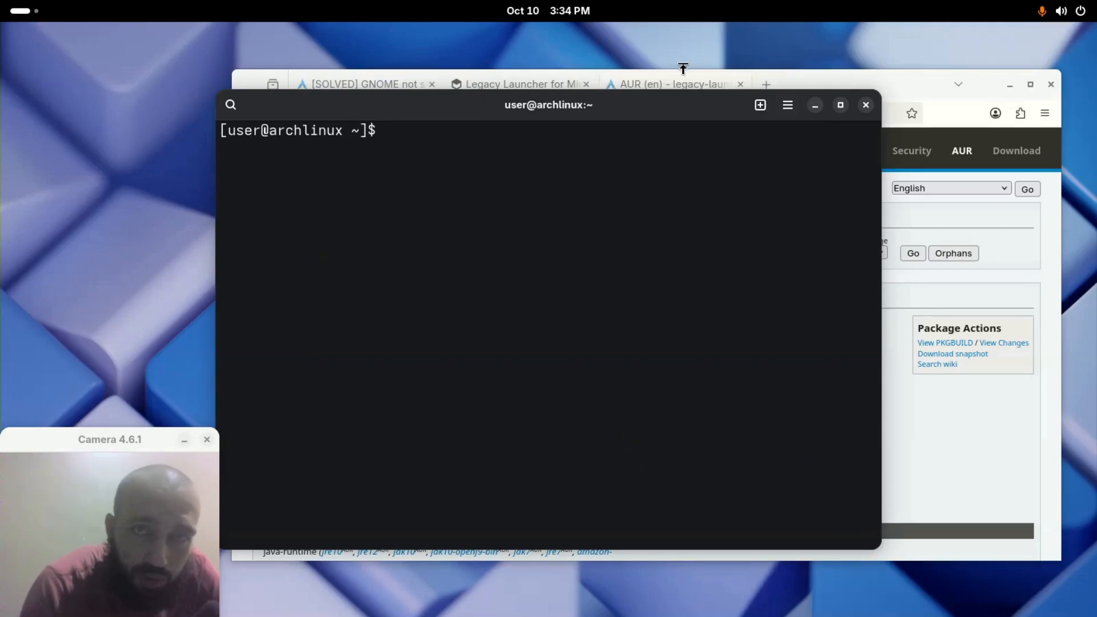
pyautogui.click(518, 84)
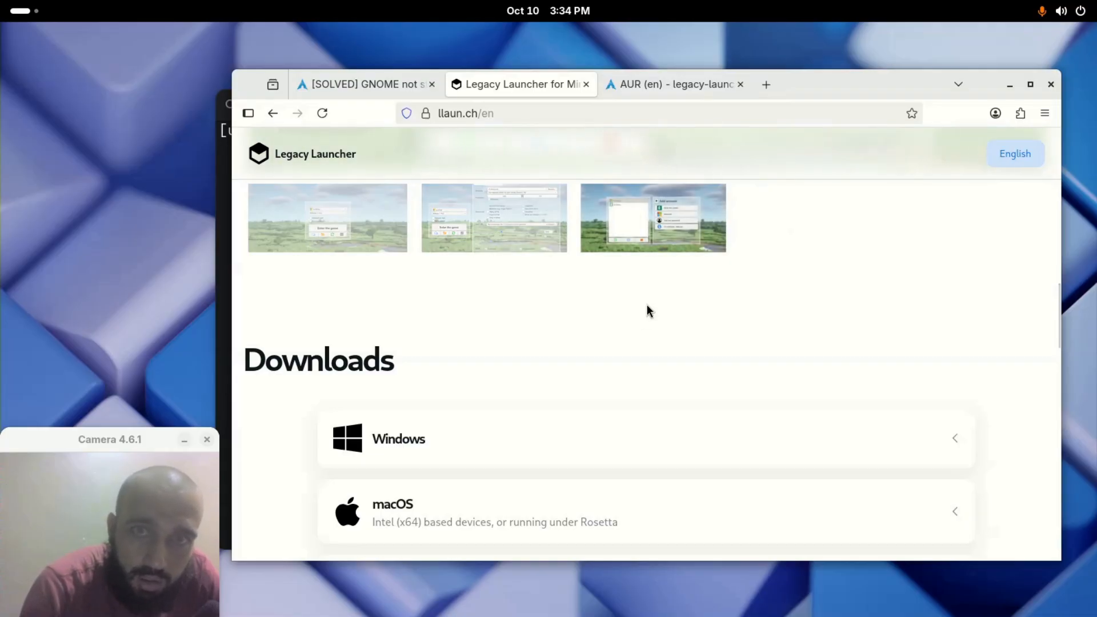
pyautogui.click(670, 84)
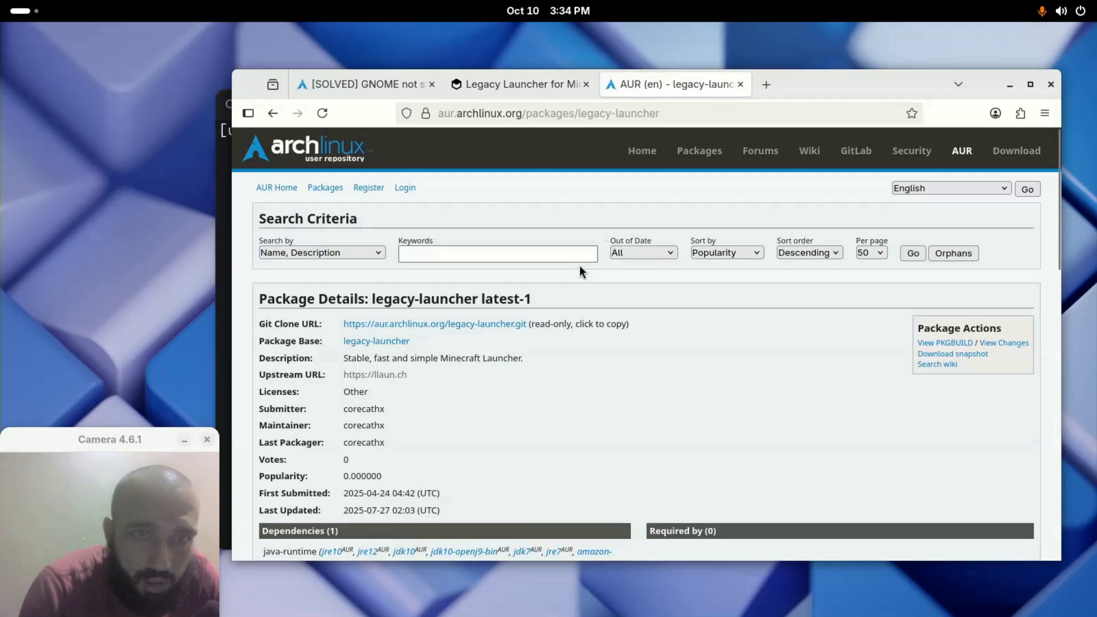
pyautogui.moveTo(522, 307)
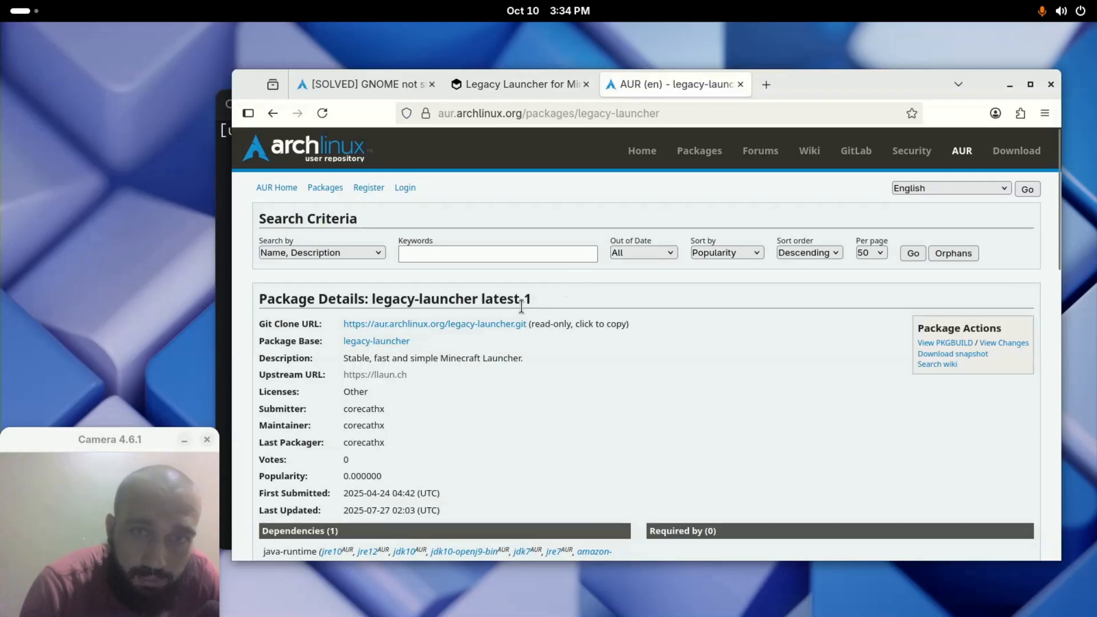
pyautogui.moveTo(498, 343)
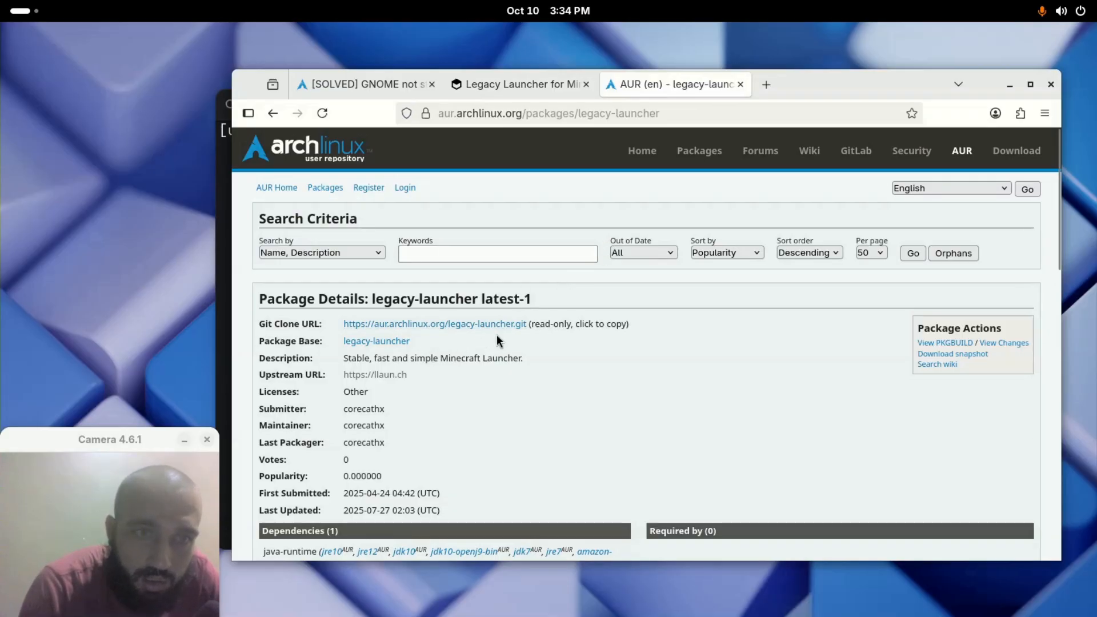
pyautogui.moveTo(478, 412)
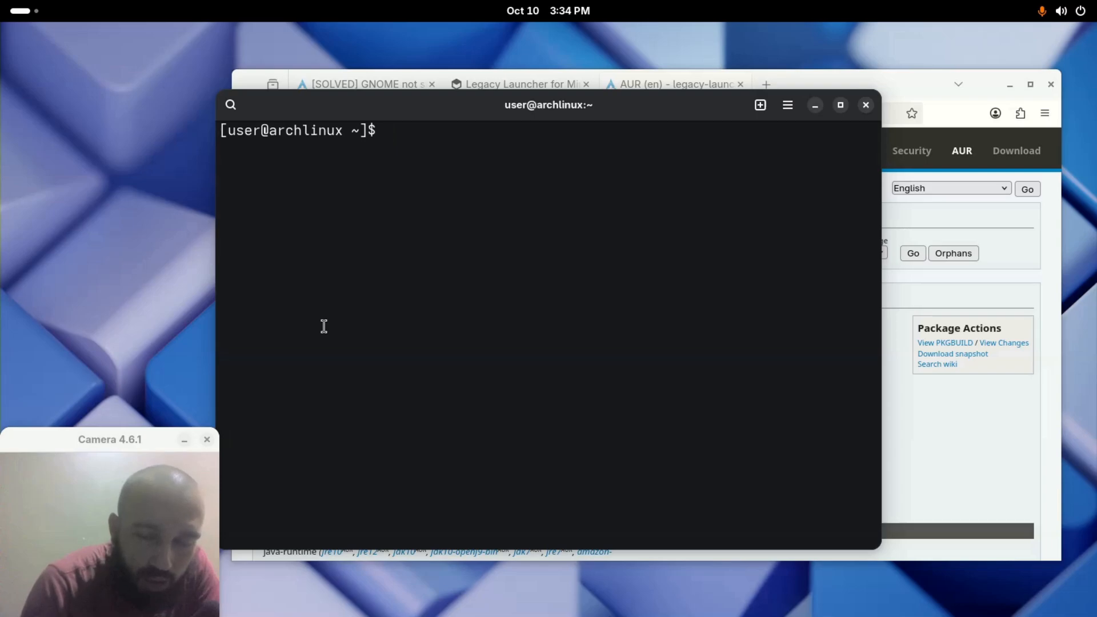
pyautogui.write('git')
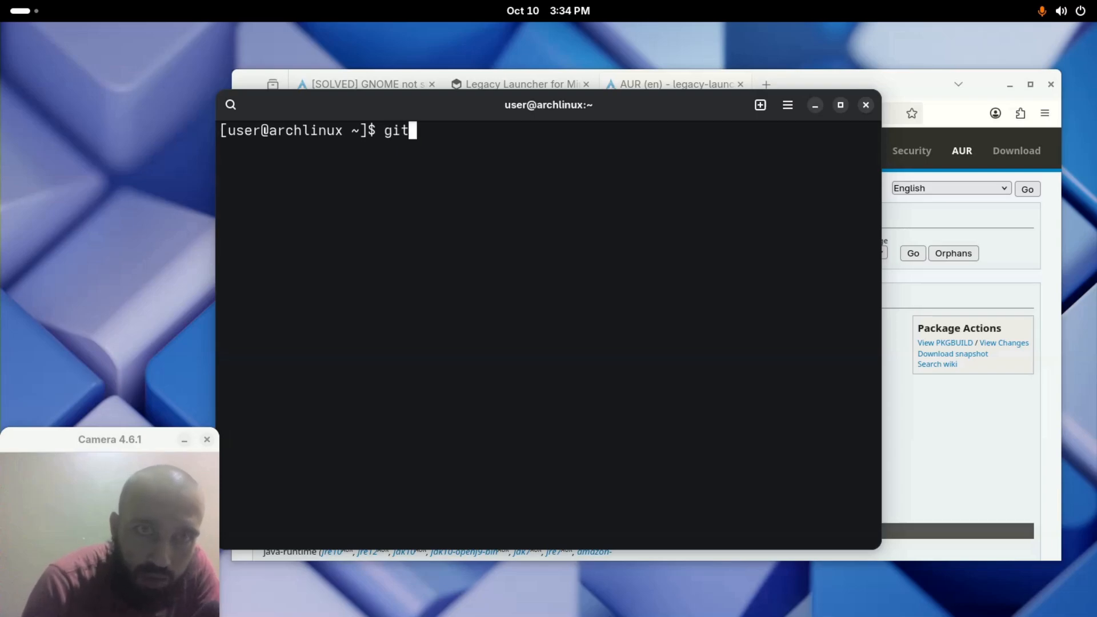
pyautogui.write('clone')
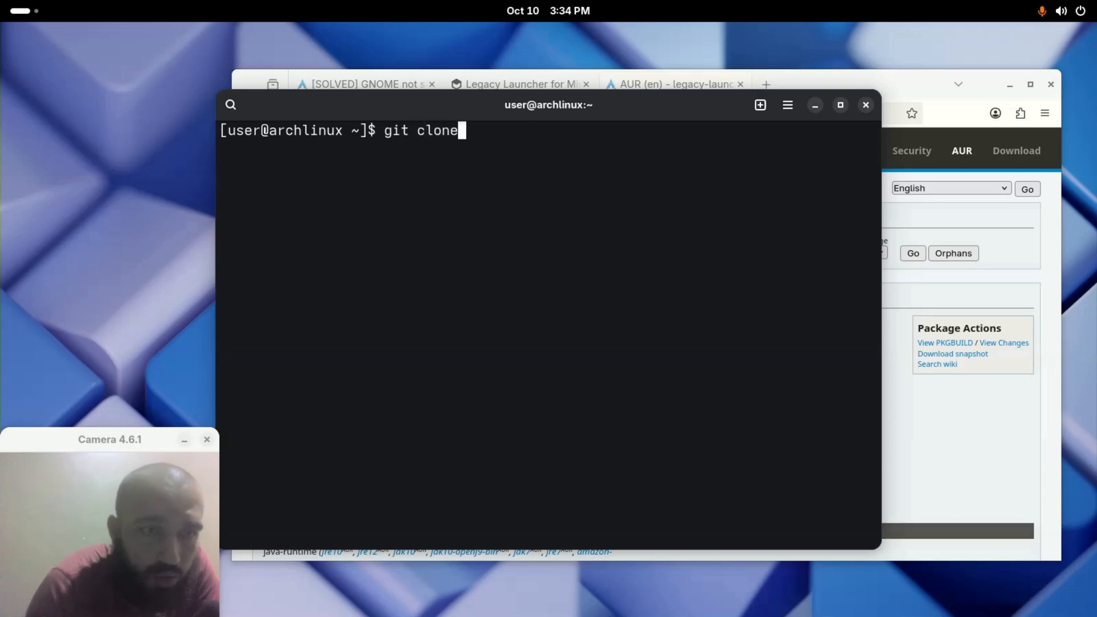
pyautogui.rightClick(441, 282)
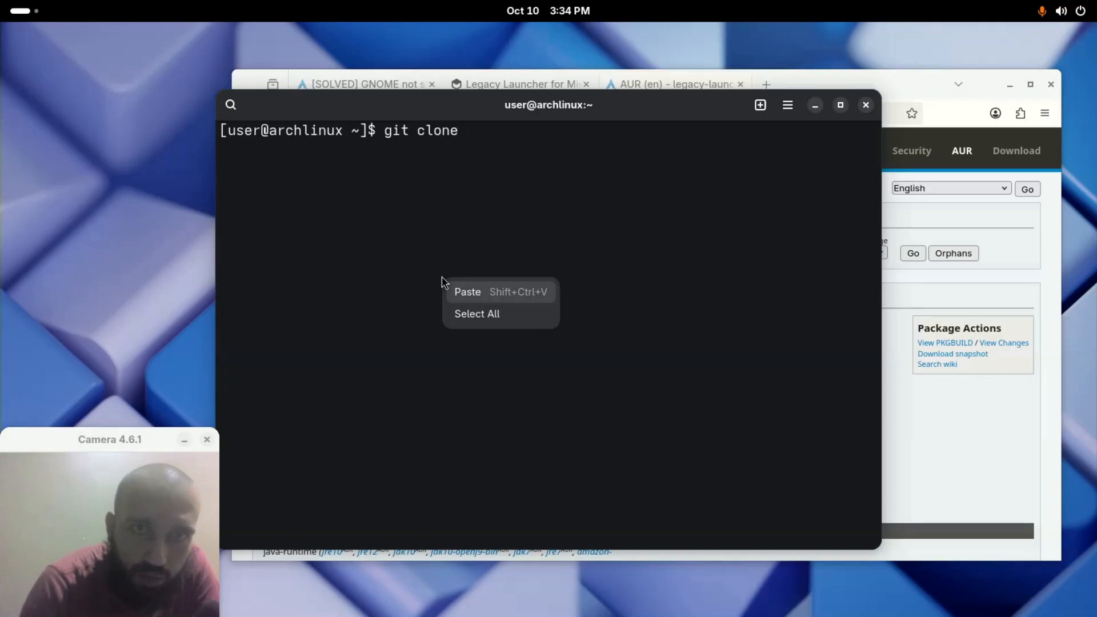
pyautogui.click(468, 293)
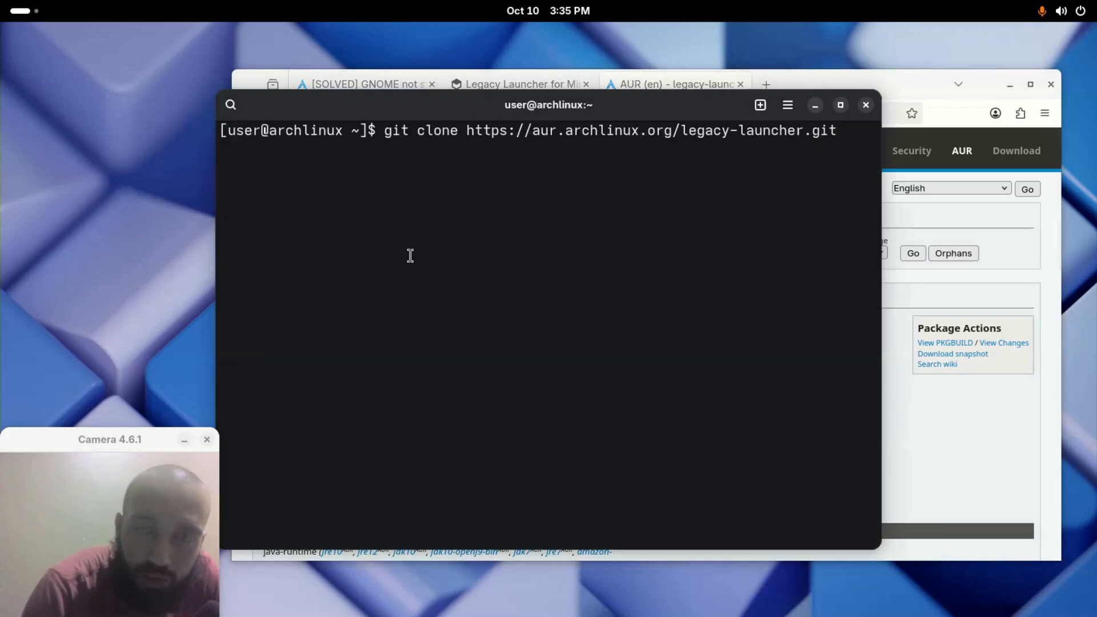
pyautogui.moveTo(446, 238)
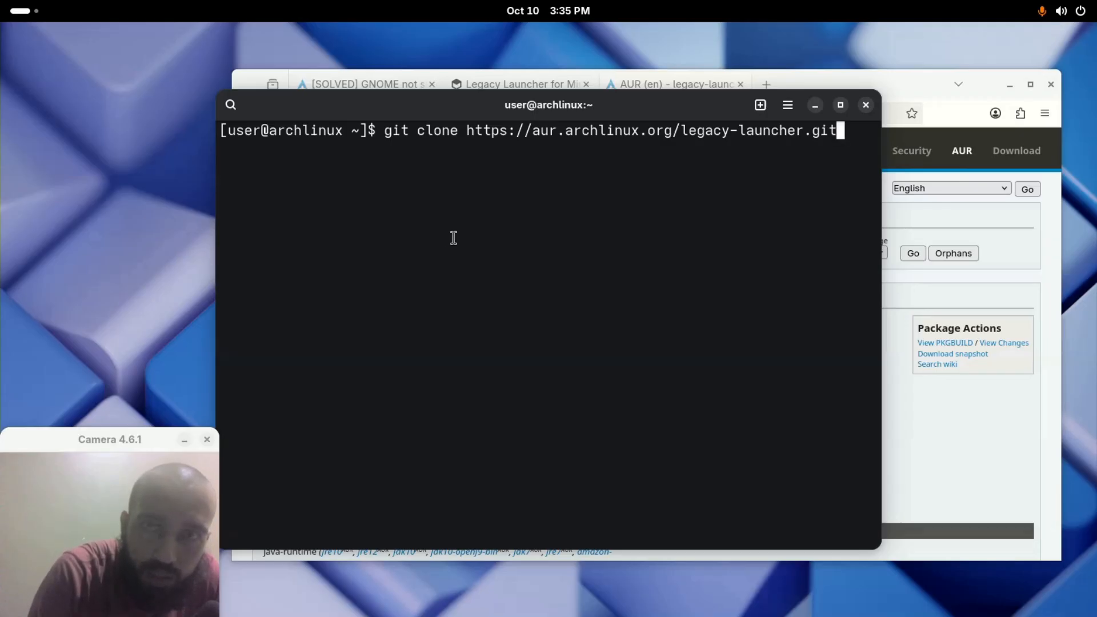
# Run 'cd legacy-launcher' and 'makepkg -si', both failing since the folder and PKGBUILD are missing
pyautogui.write('cd l')
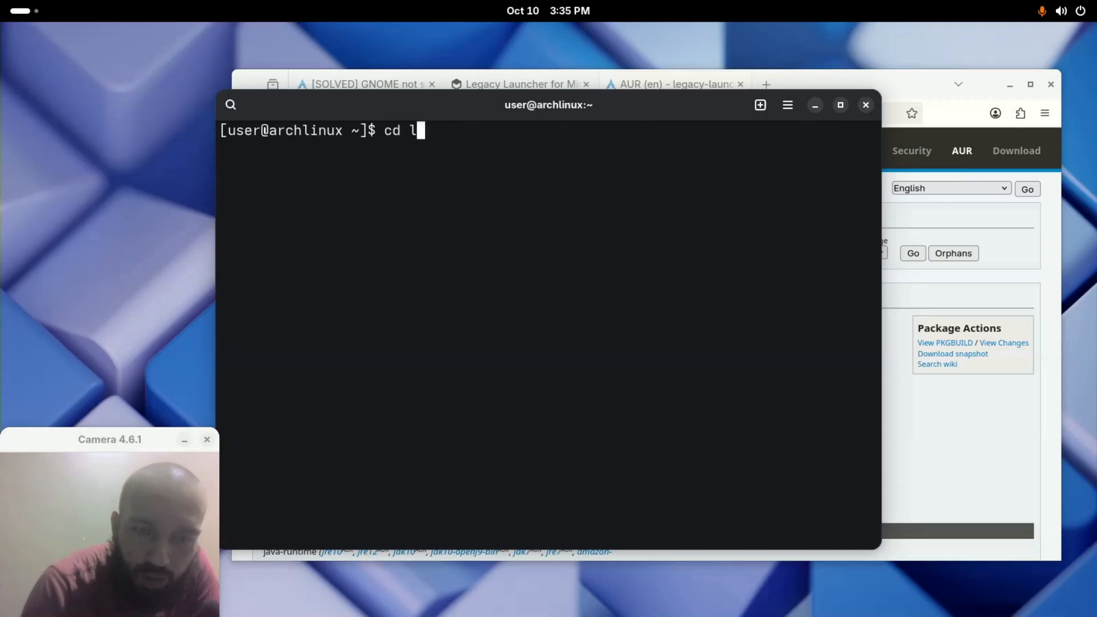
pyautogui.write('egacy-')
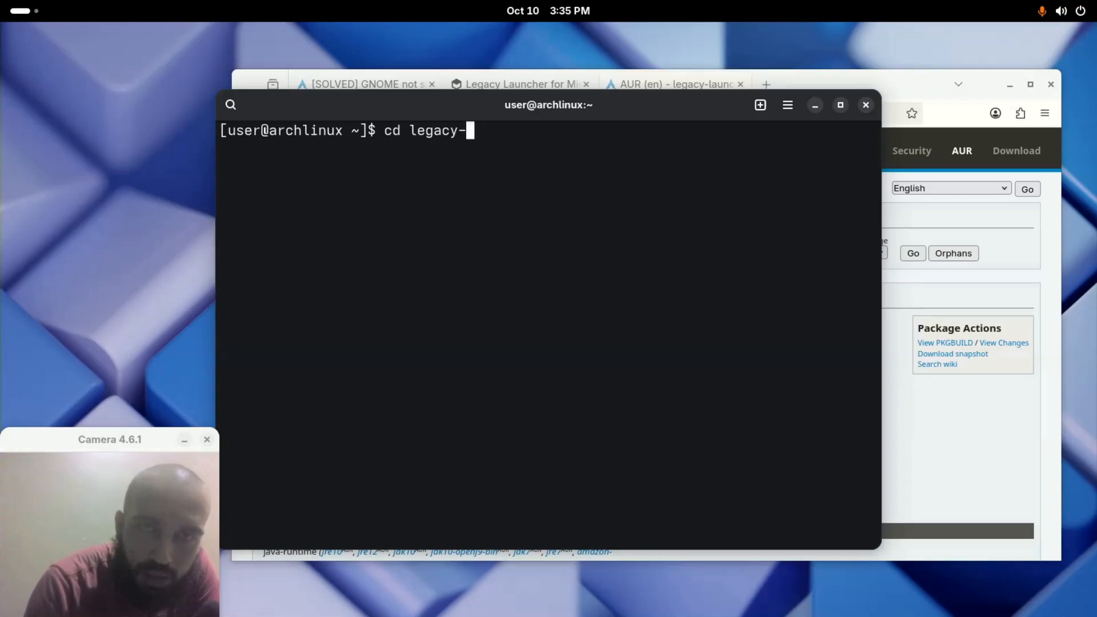
pyautogui.write('launcher')
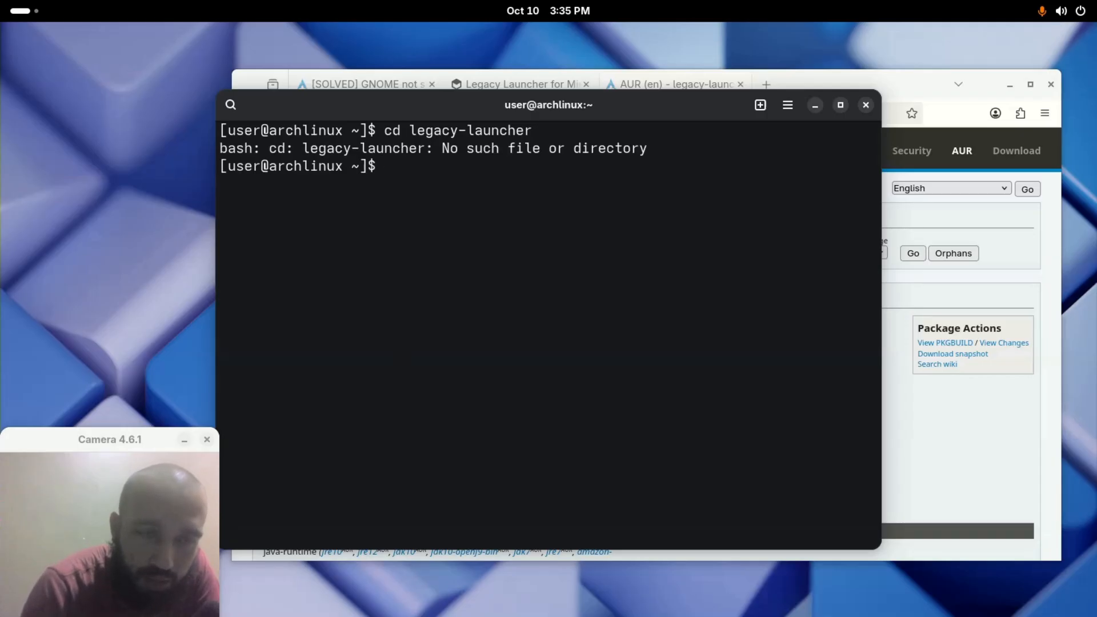
pyautogui.write('makepkg -')
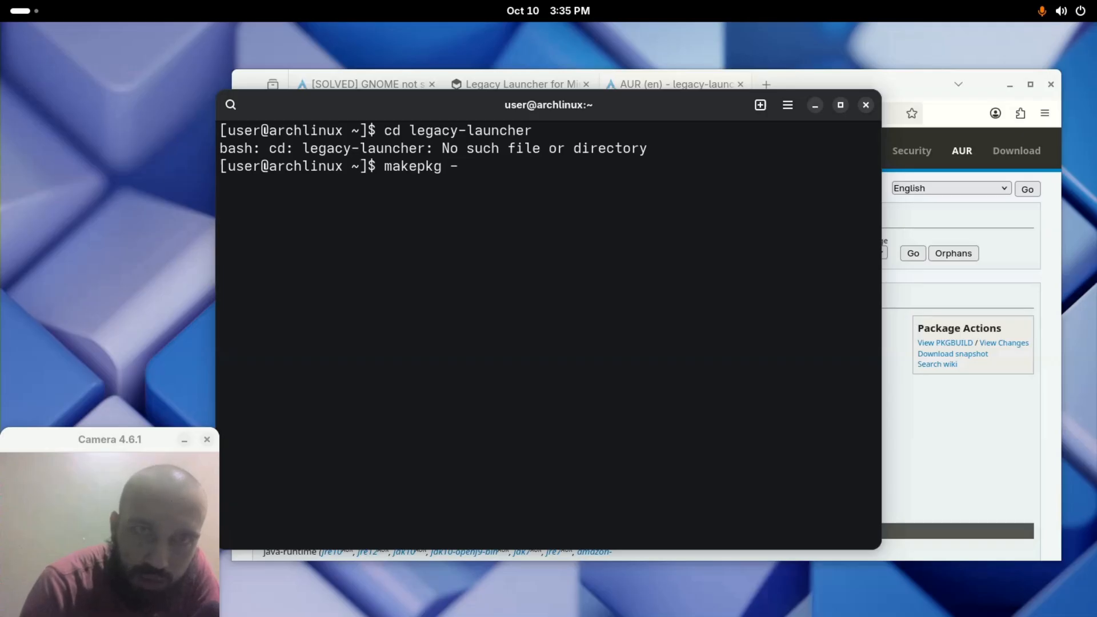
pyautogui.write('si')
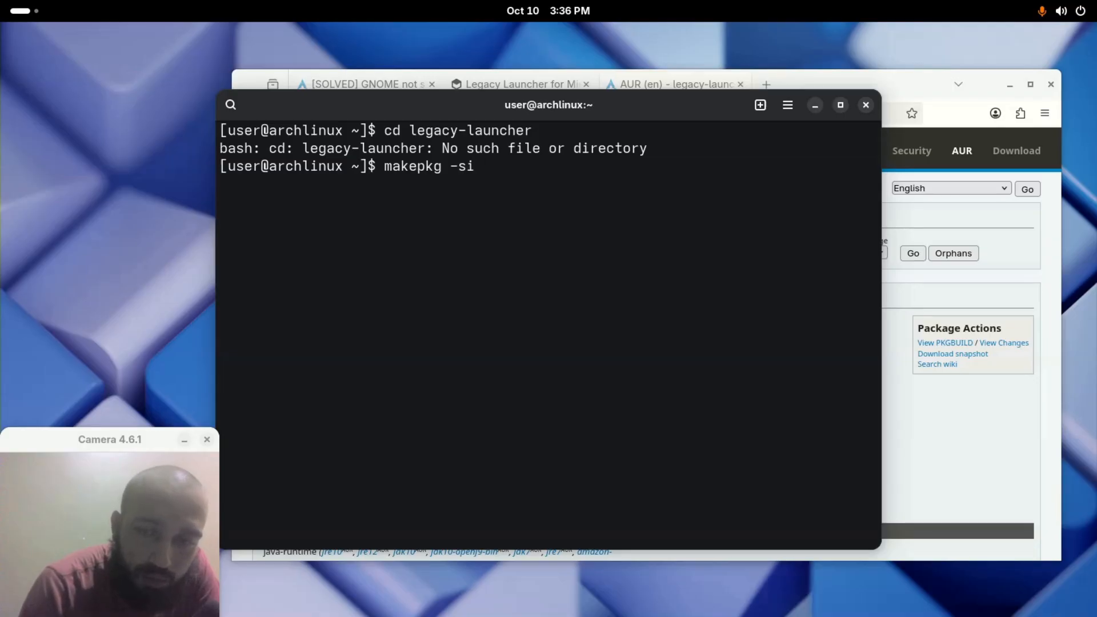
pyautogui.press('Return')
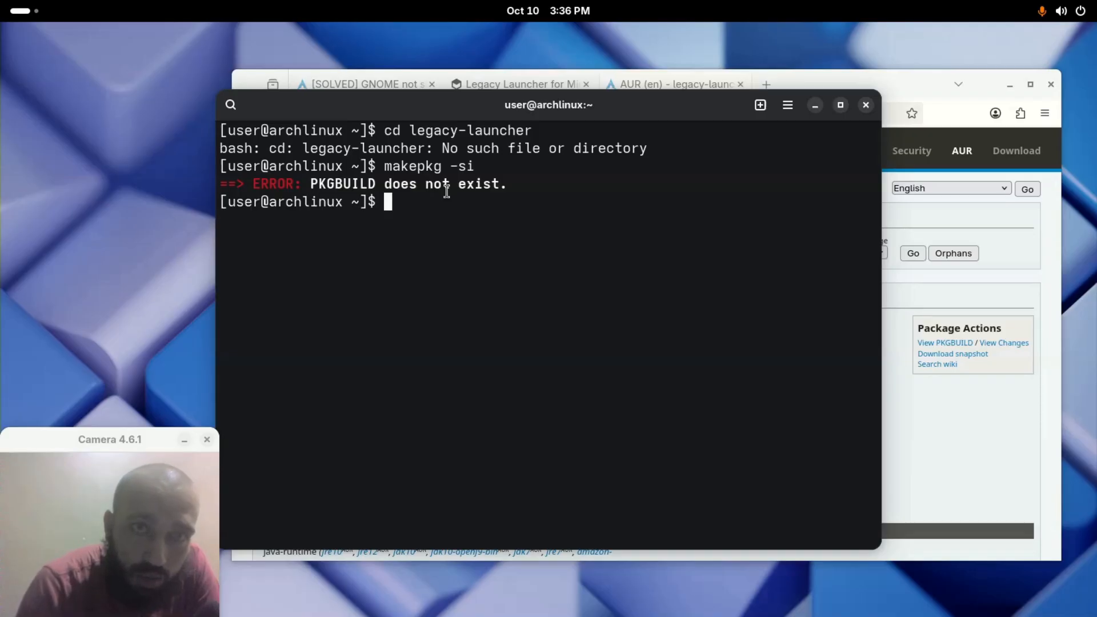
# Install legacy-launcher with 'yay -S legacy-launcher', answer y to proceed, then clear the terminal
pyautogui.write('yay -')
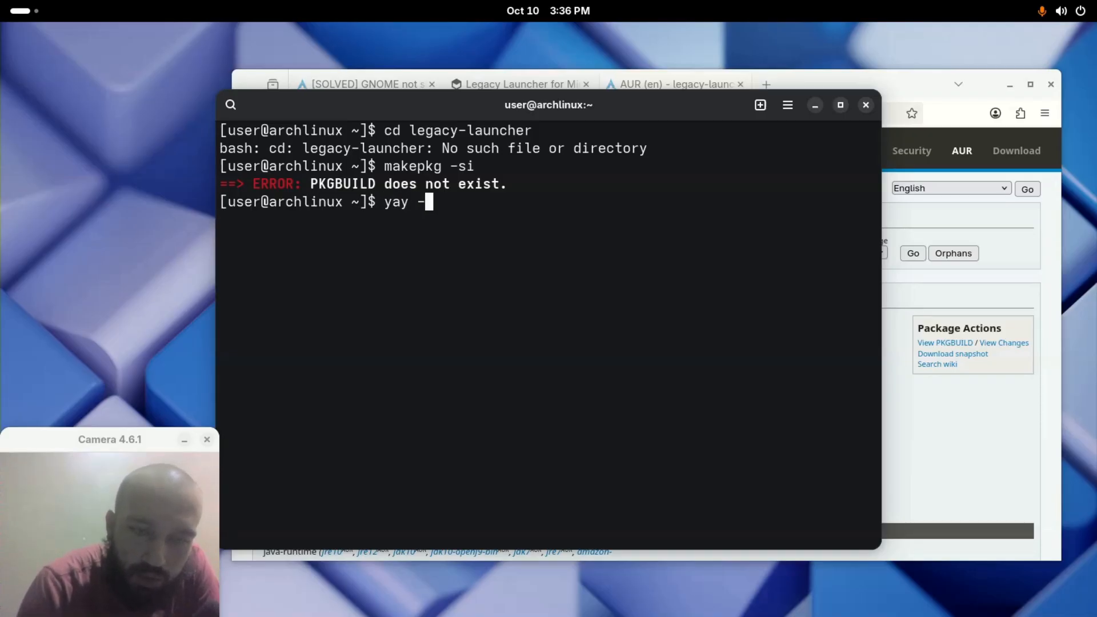
pyautogui.write('S l')
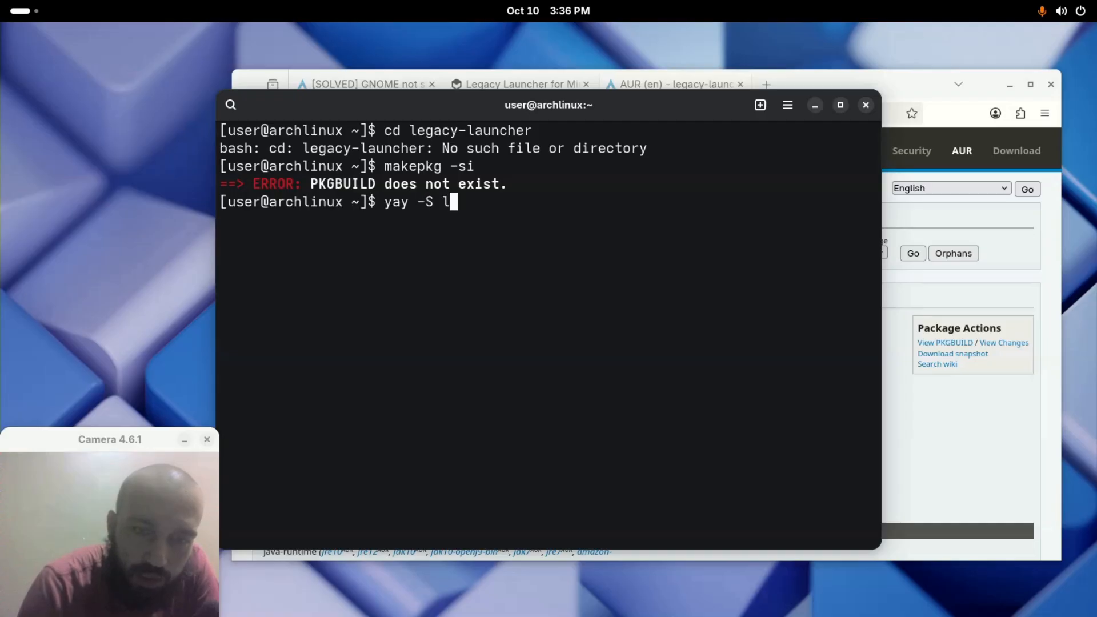
pyautogui.write('egacy-')
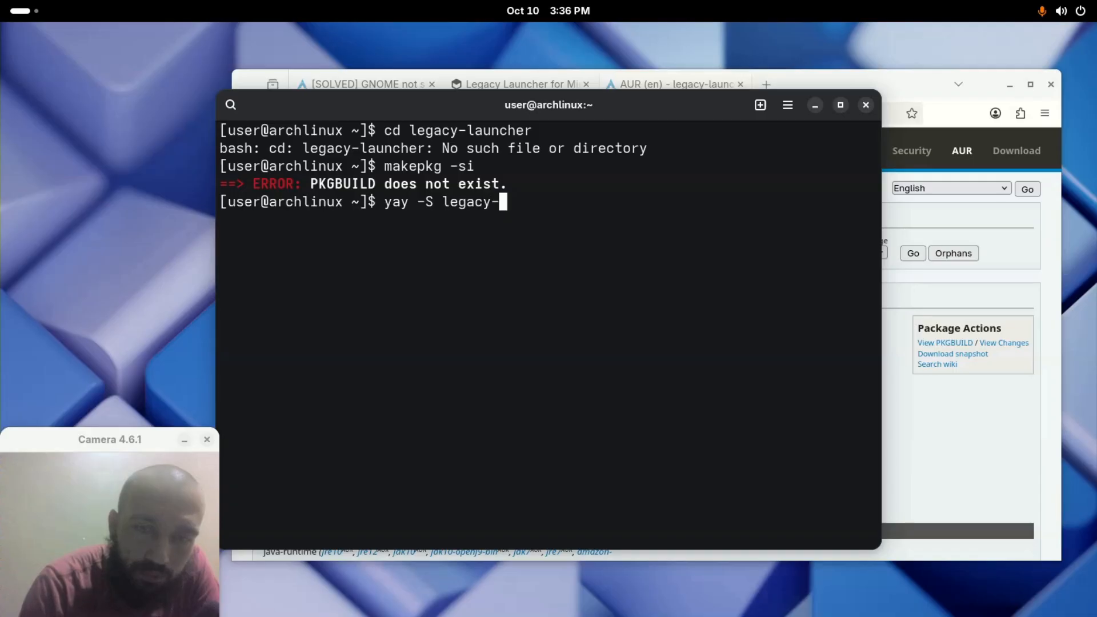
pyautogui.write('launcher')
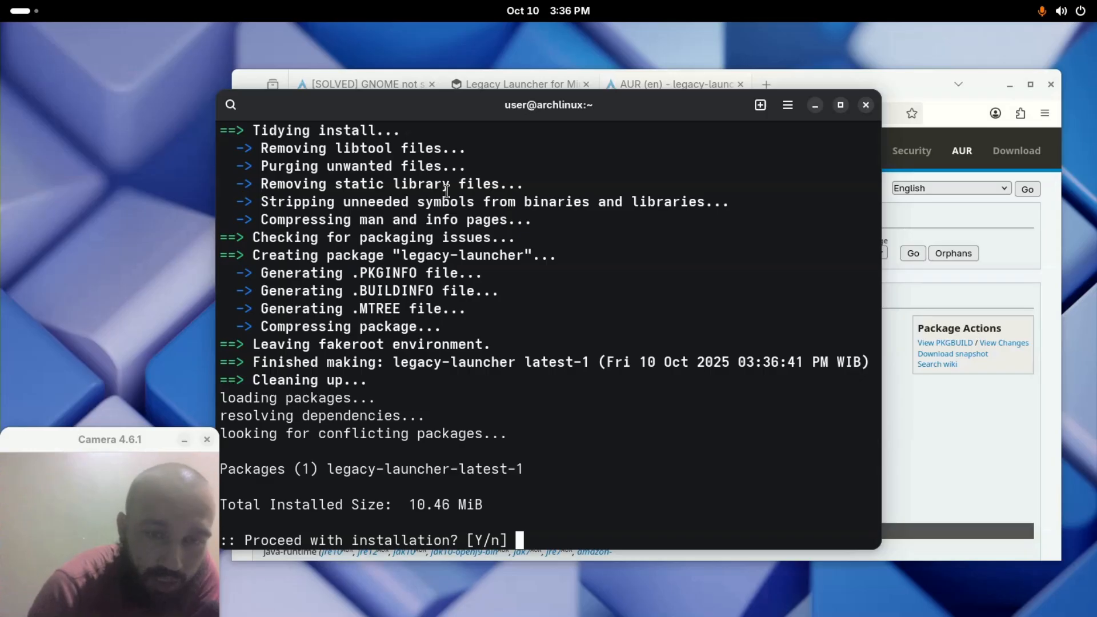
pyautogui.write('y')
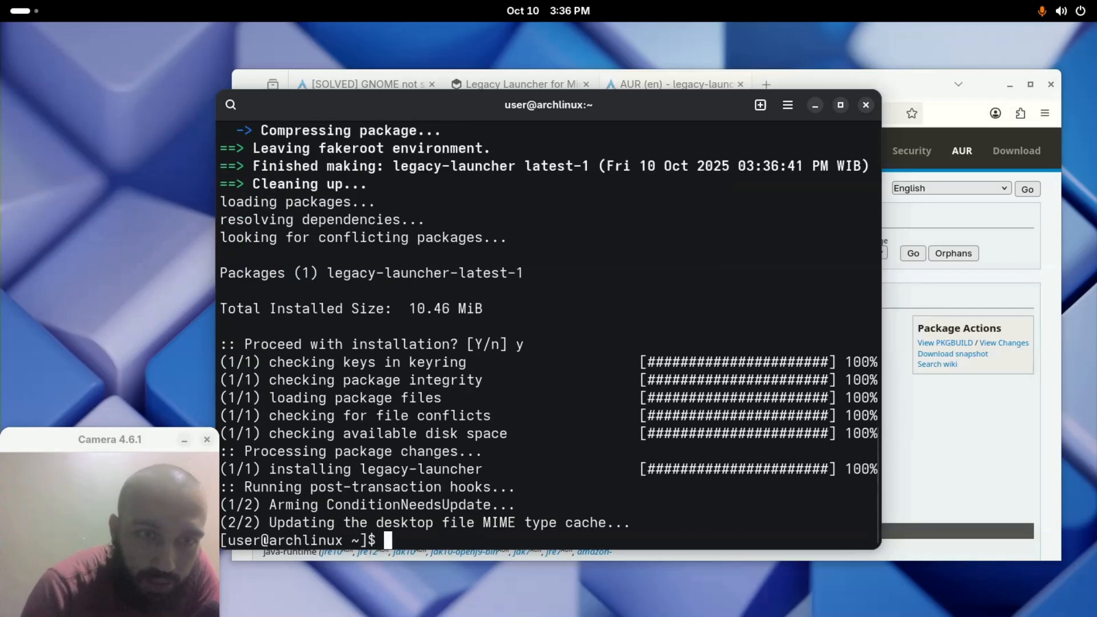
pyautogui.write('clear')
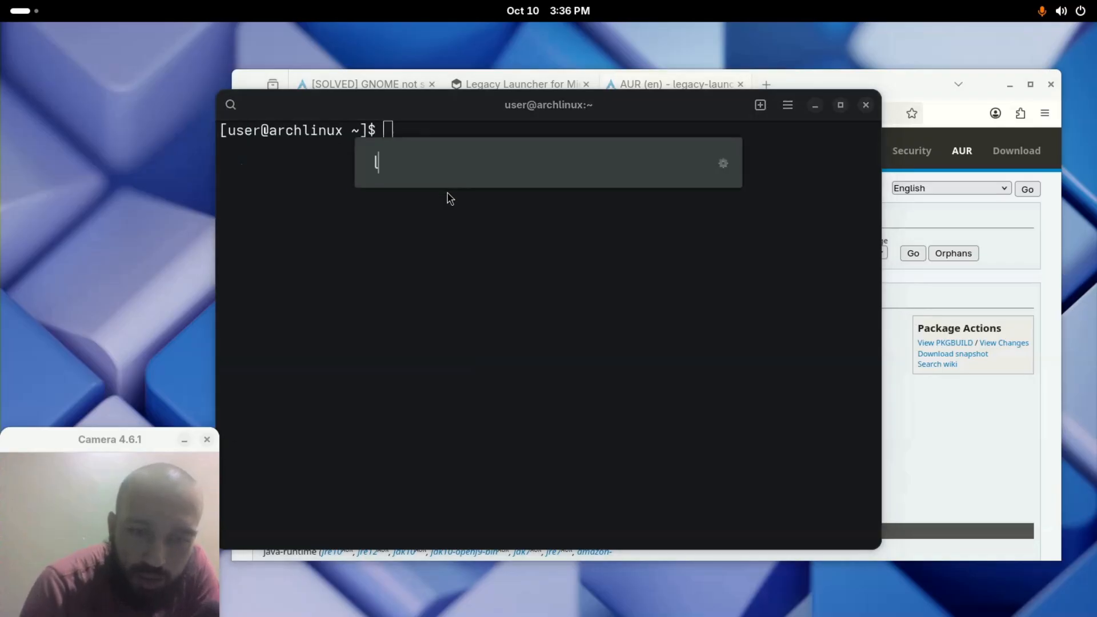
# Start Legacy Launcher from the Activities search
pyautogui.write('e')
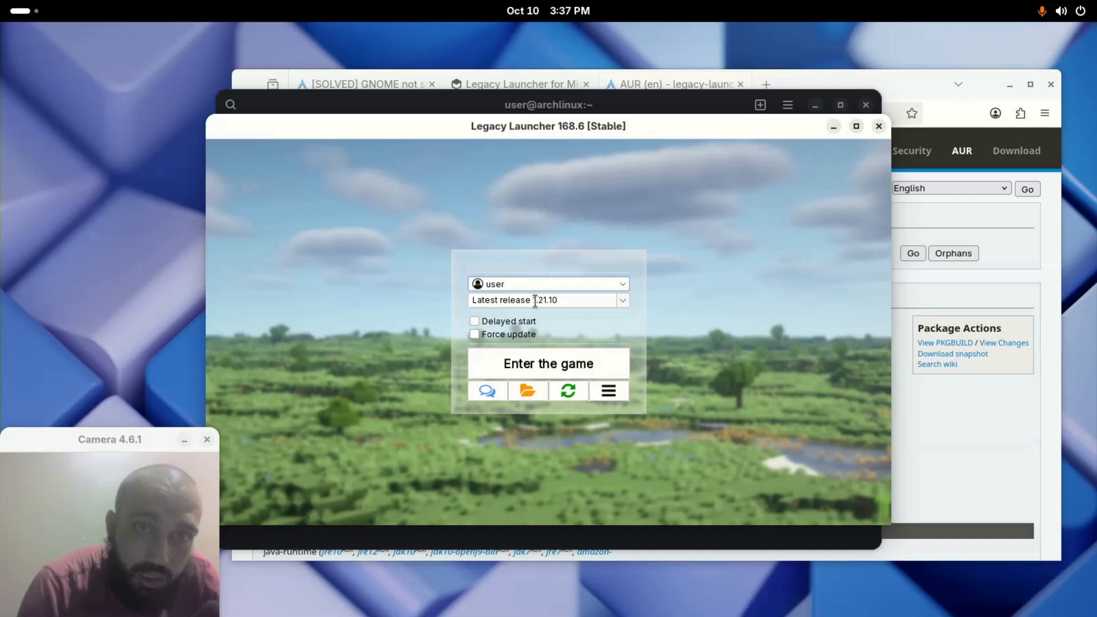
# Move the Legacy Launcher window up and to the right
pyautogui.moveTo(547, 126); pyautogui.dragTo(594, 98)
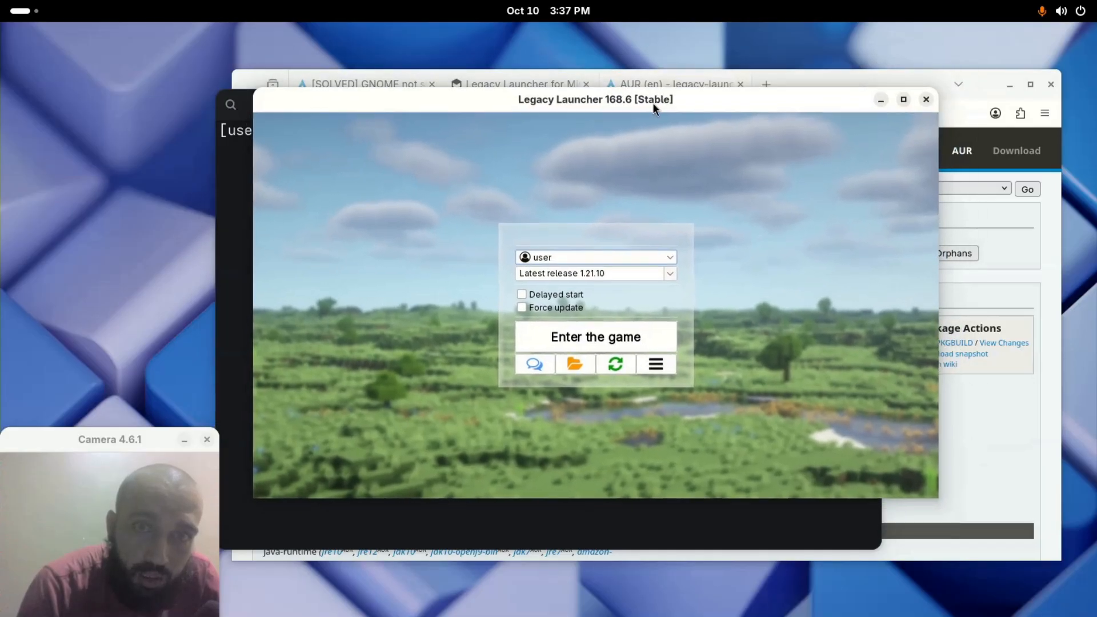
pyautogui.moveTo(594, 273)
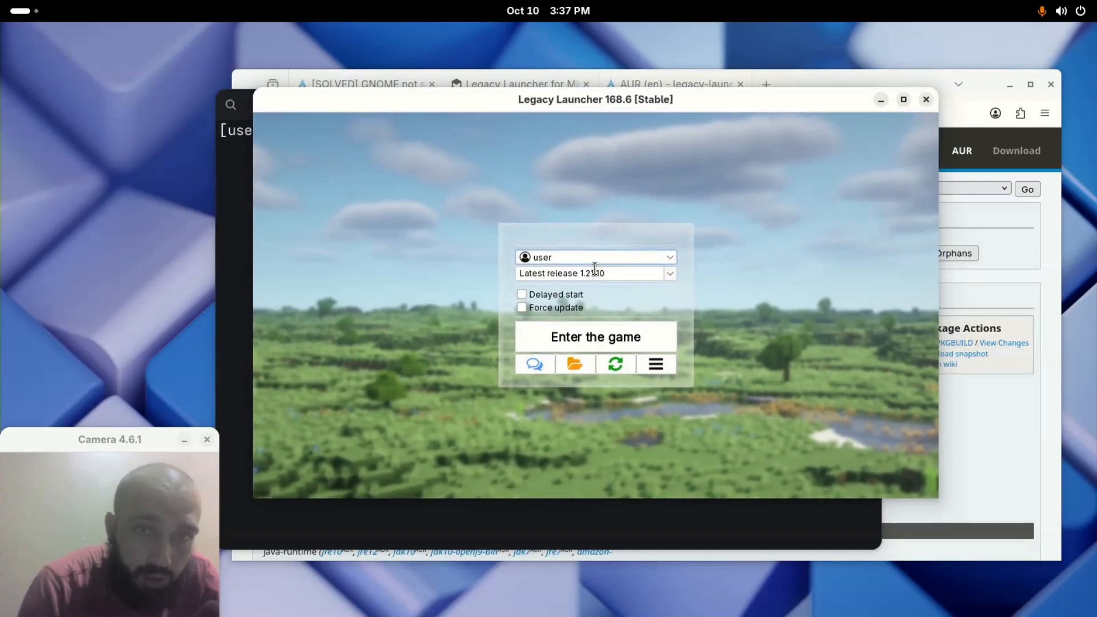
pyautogui.moveTo(608, 297)
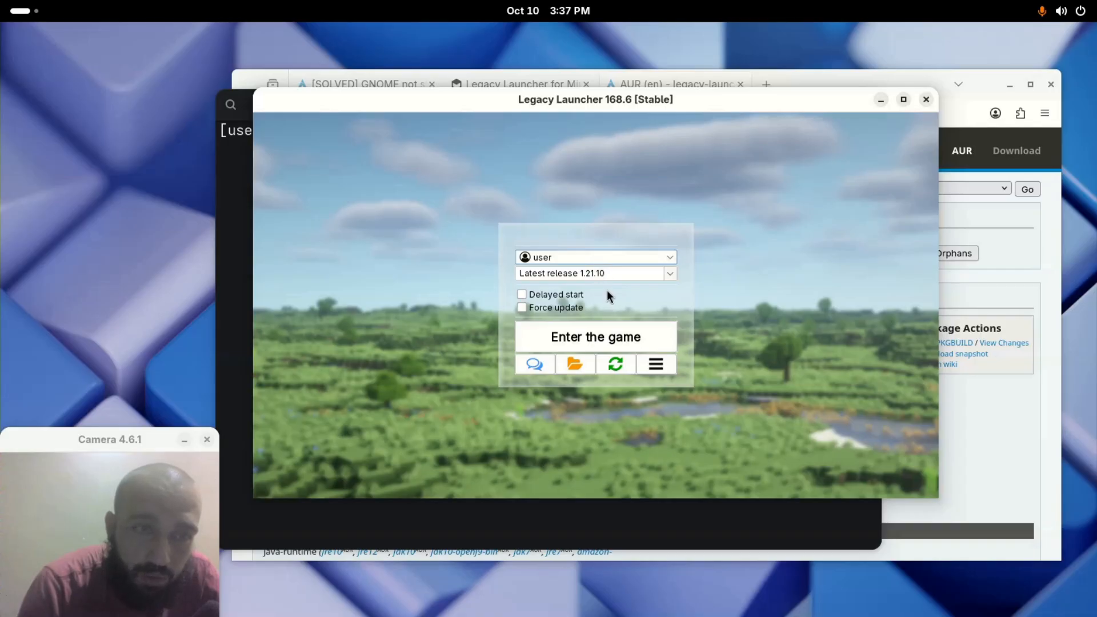
pyautogui.moveTo(645, 258)
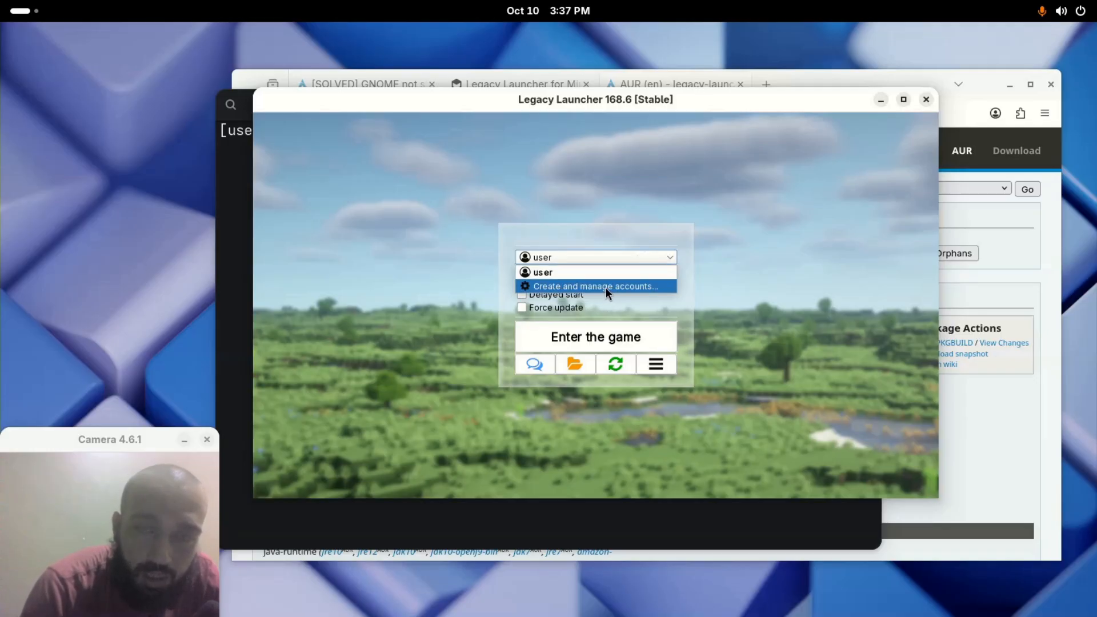
# Add a Free (w/o password) account named 'techni' and return to the launcher home screen
pyautogui.click(597, 286)
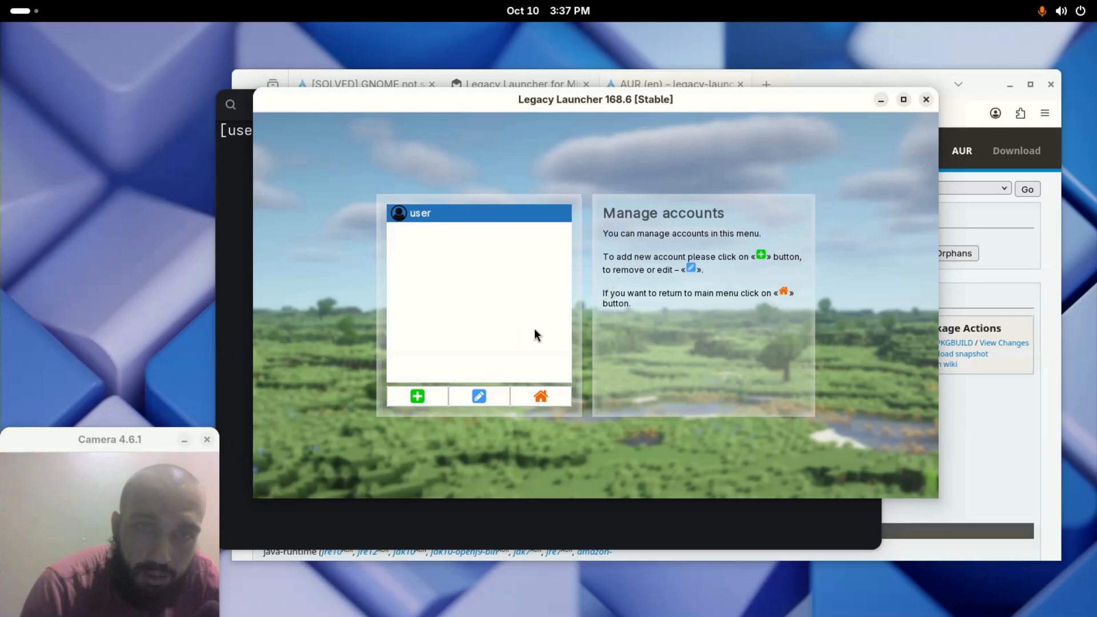
pyautogui.click(416, 396)
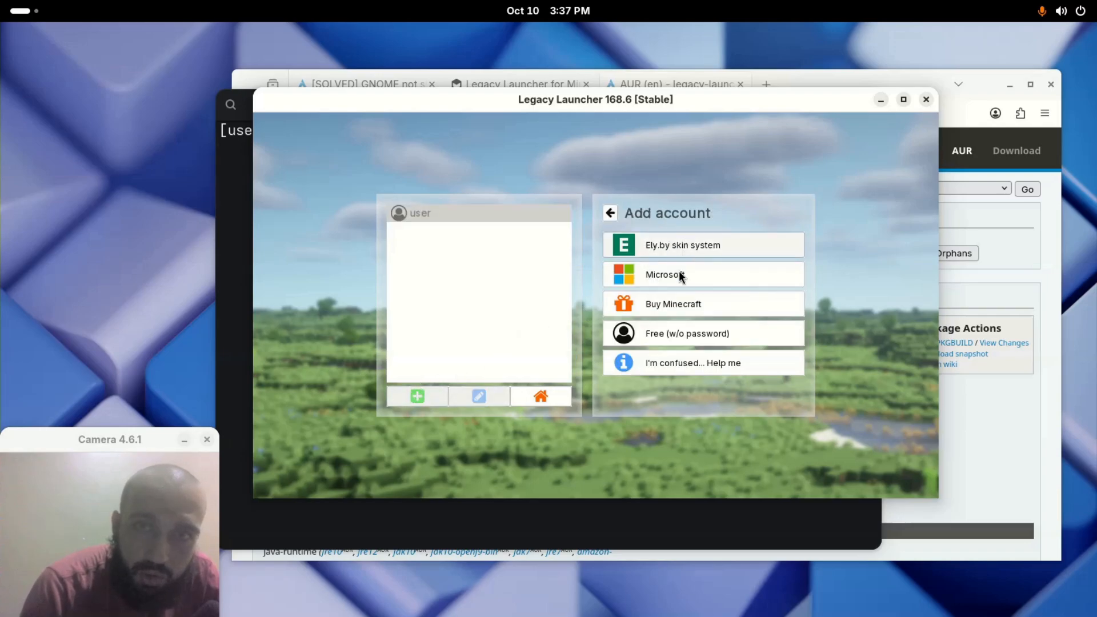
pyautogui.click(702, 334)
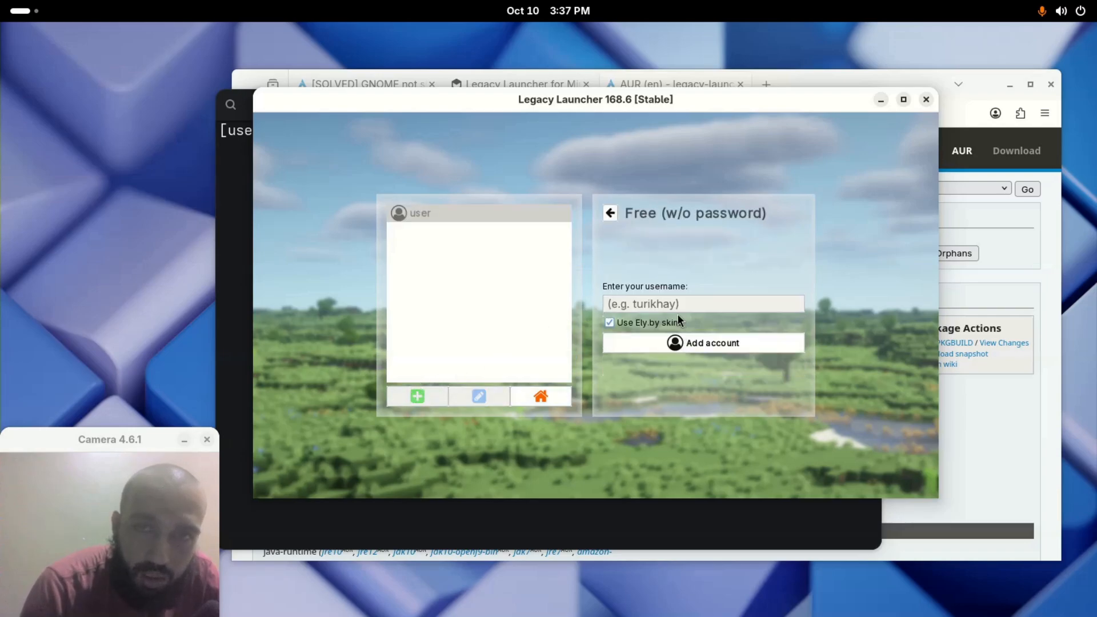
pyautogui.click(703, 304)
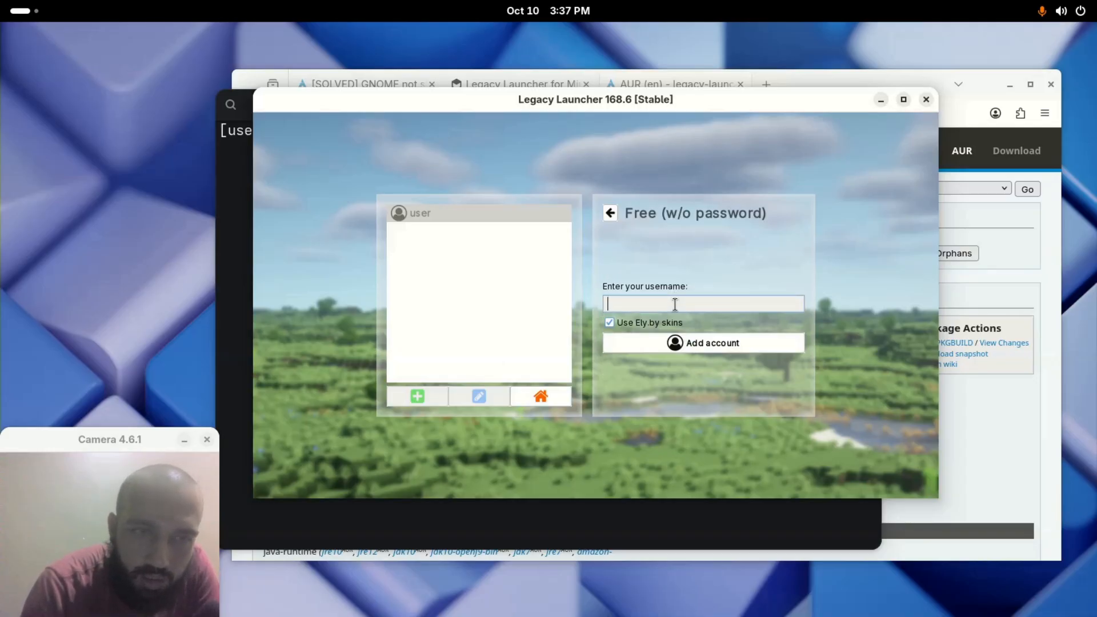
pyautogui.write('techni')
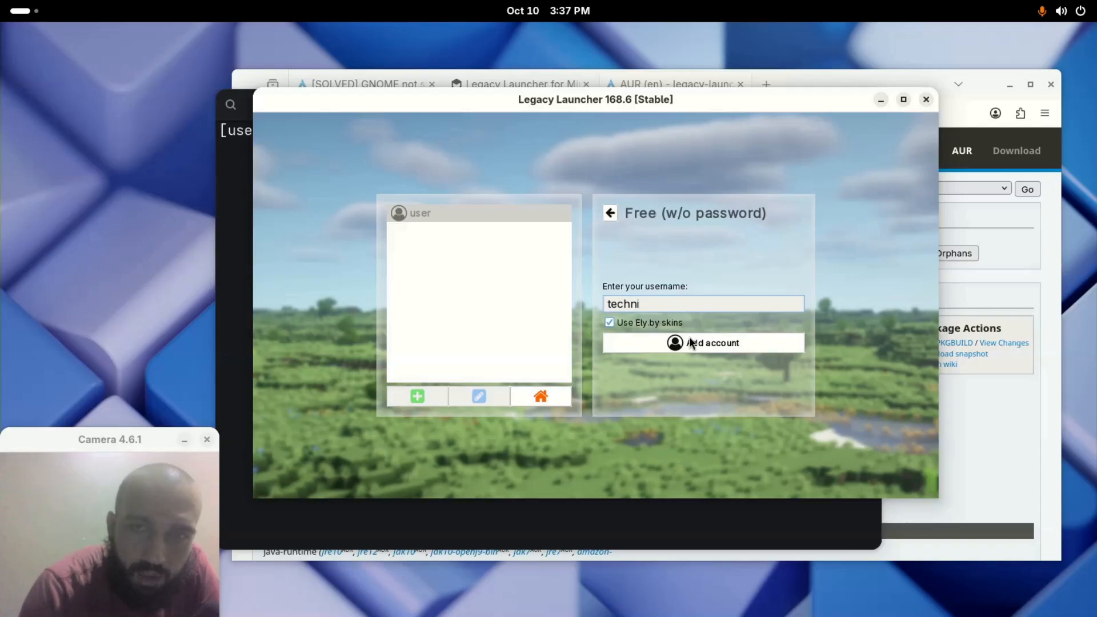
pyautogui.click(701, 343)
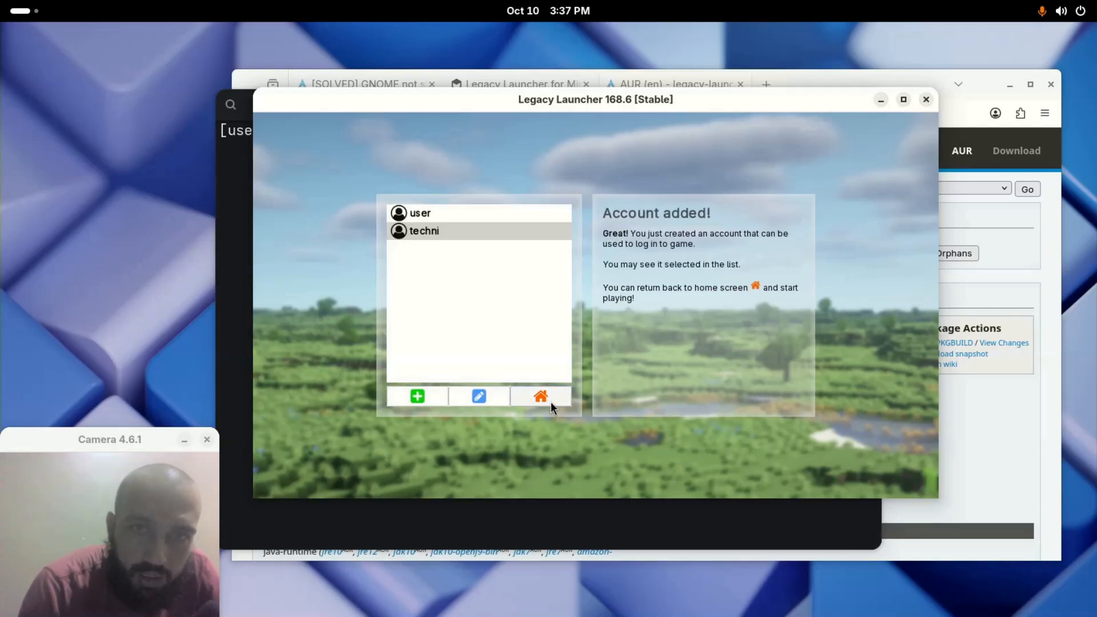
pyautogui.click(540, 395)
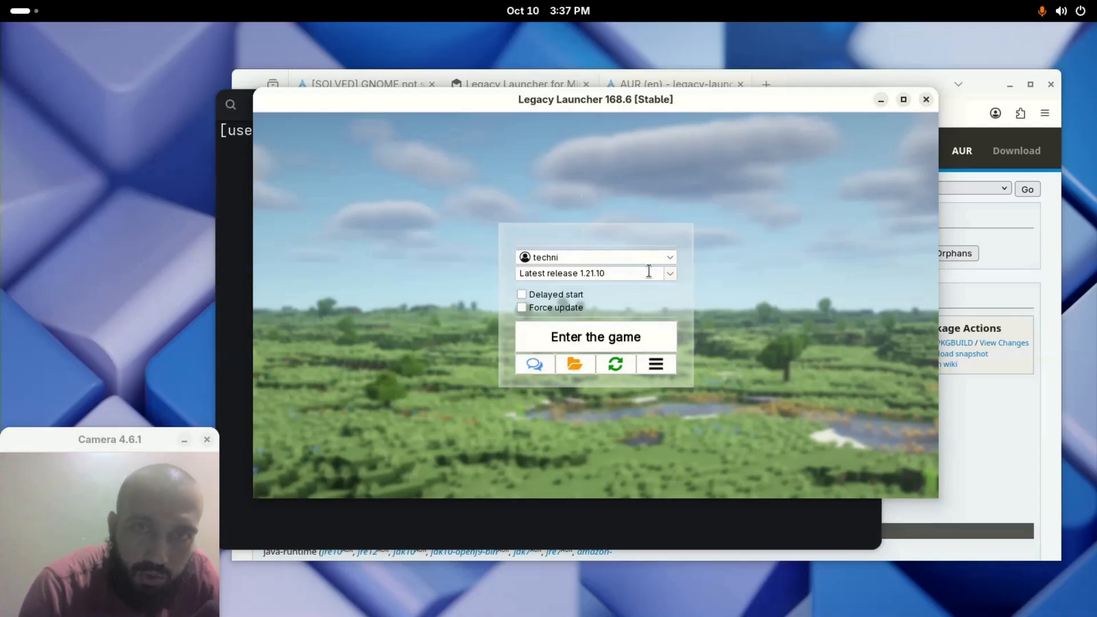
# Choose Release 1.21.9 from the game version list
pyautogui.click(669, 273)
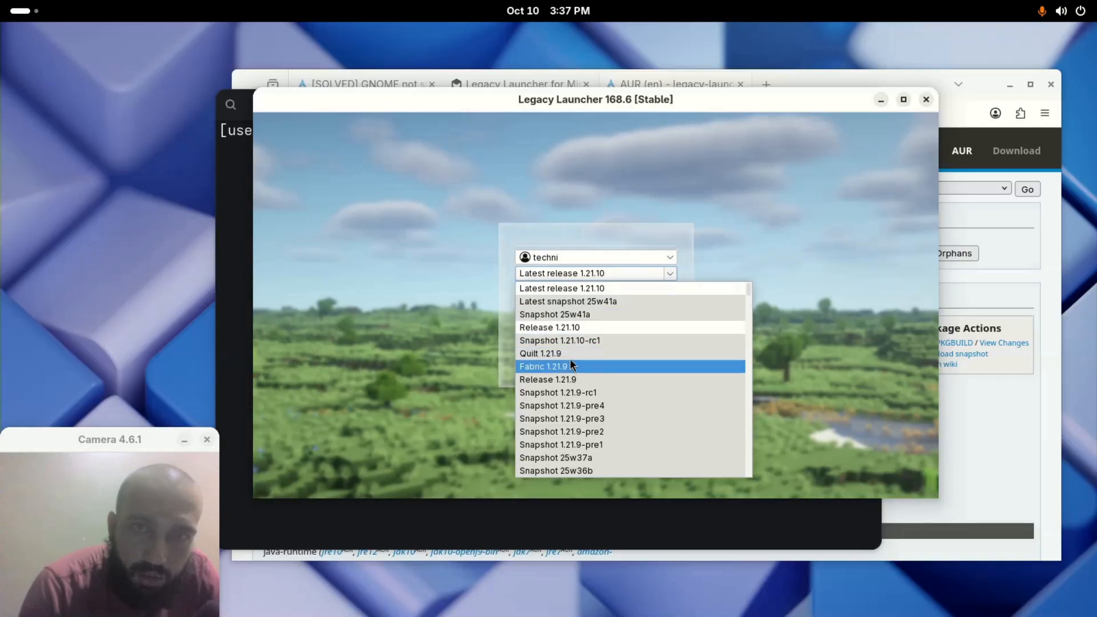
pyautogui.moveTo(566, 386)
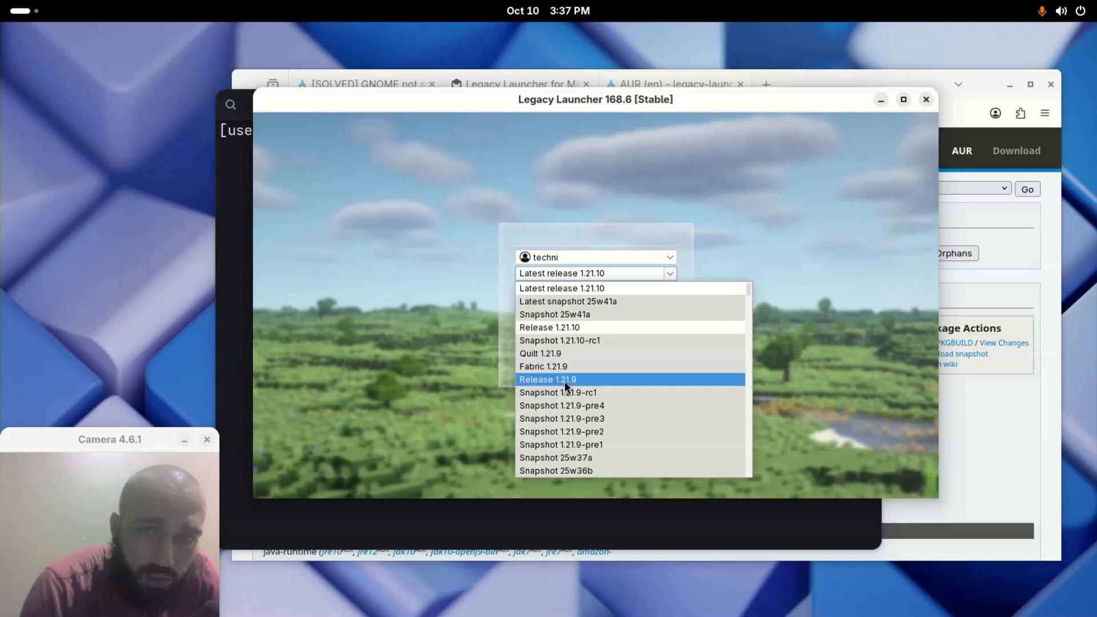
pyautogui.click(549, 379)
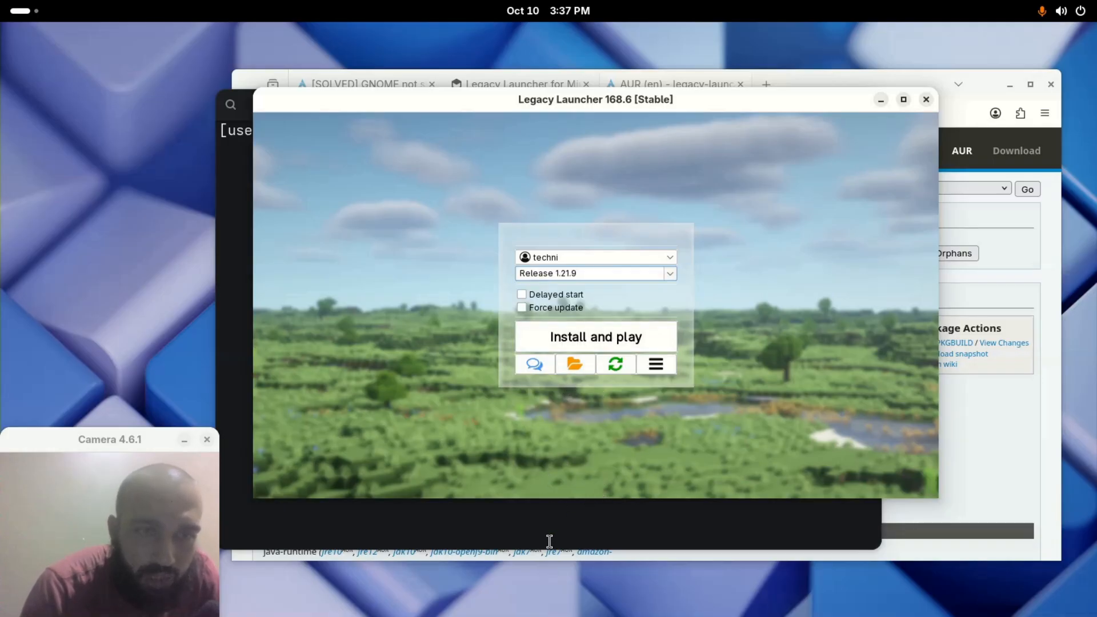
pyautogui.moveTo(640, 274)
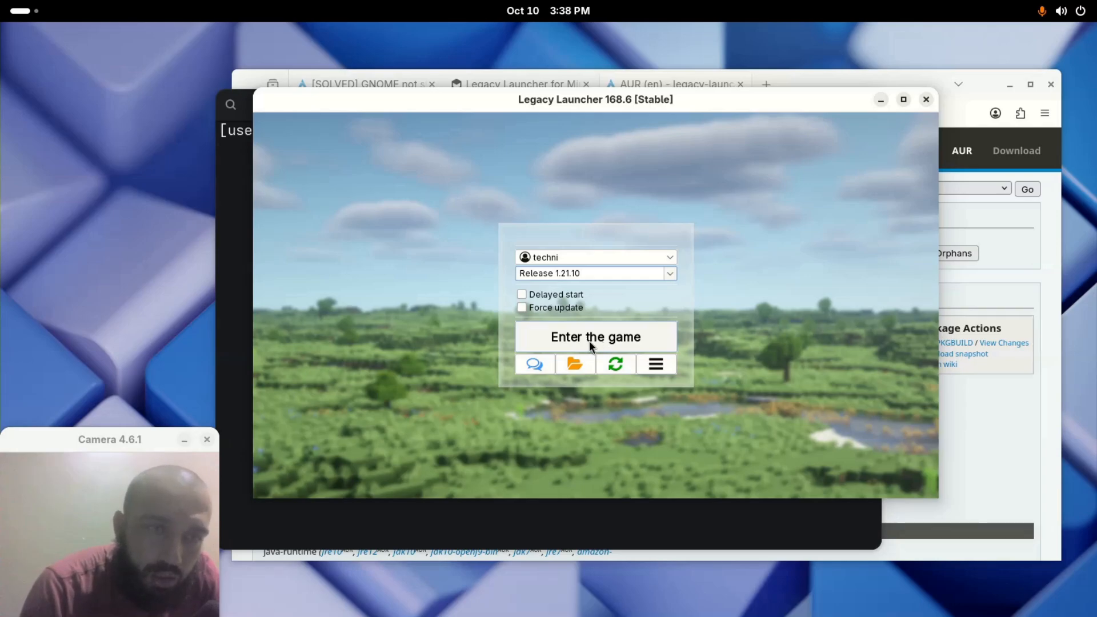
pyautogui.moveTo(830, 112)
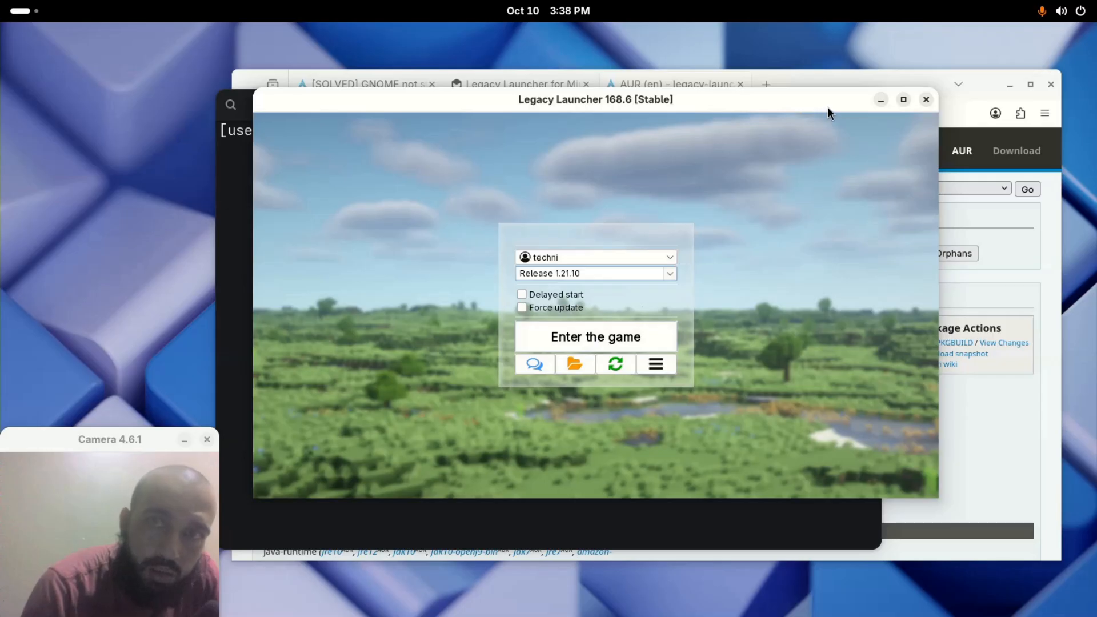
pyautogui.moveTo(754, 167)
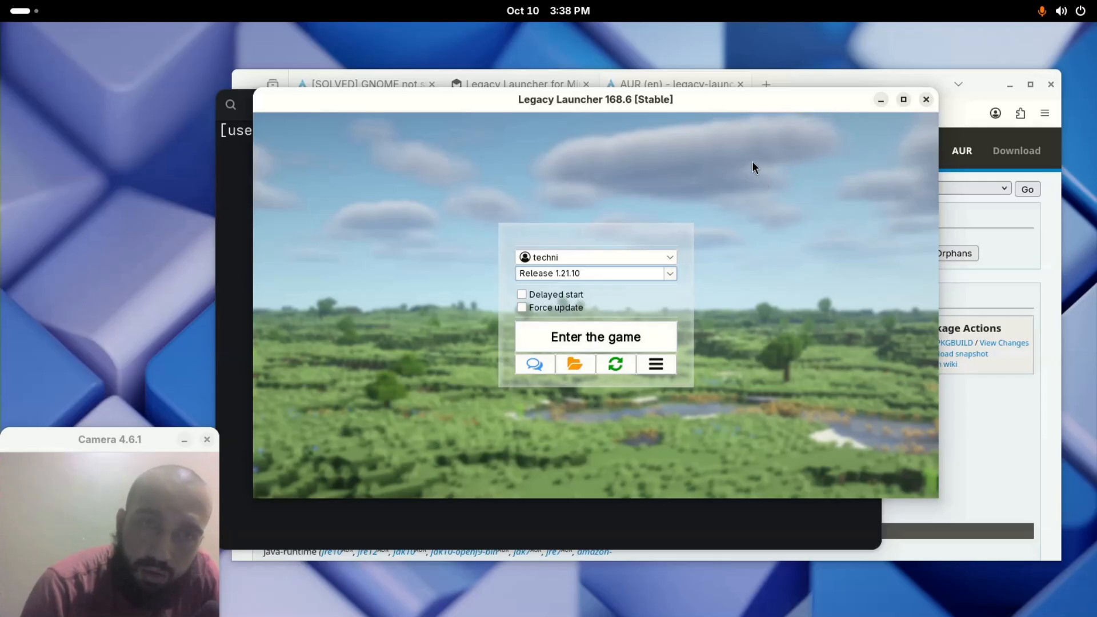
pyautogui.moveTo(645, 249)
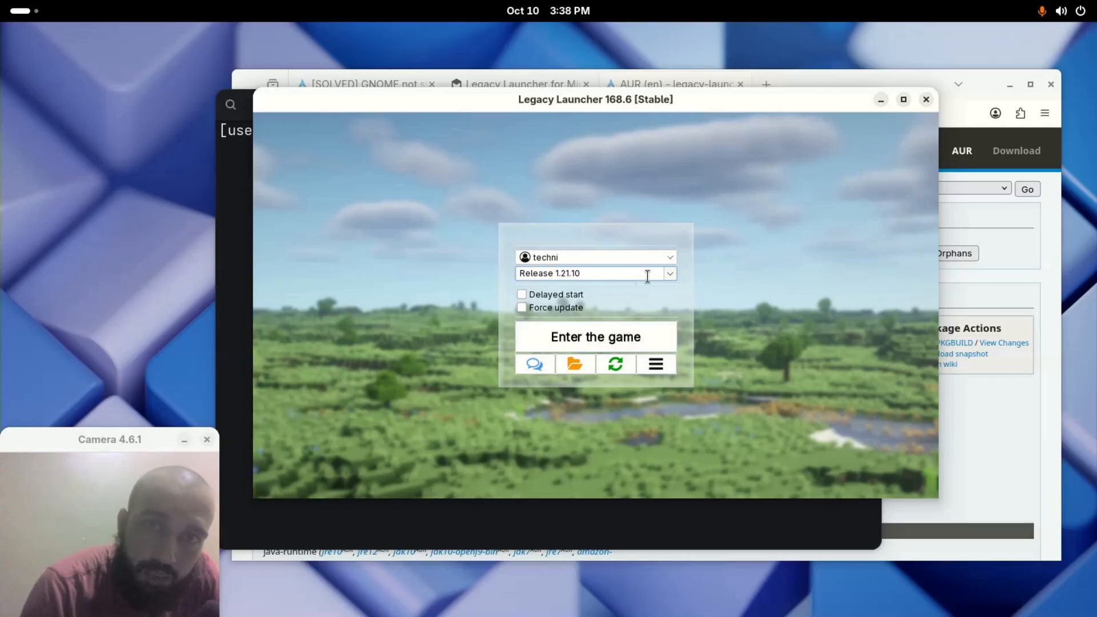
pyautogui.moveTo(620, 349)
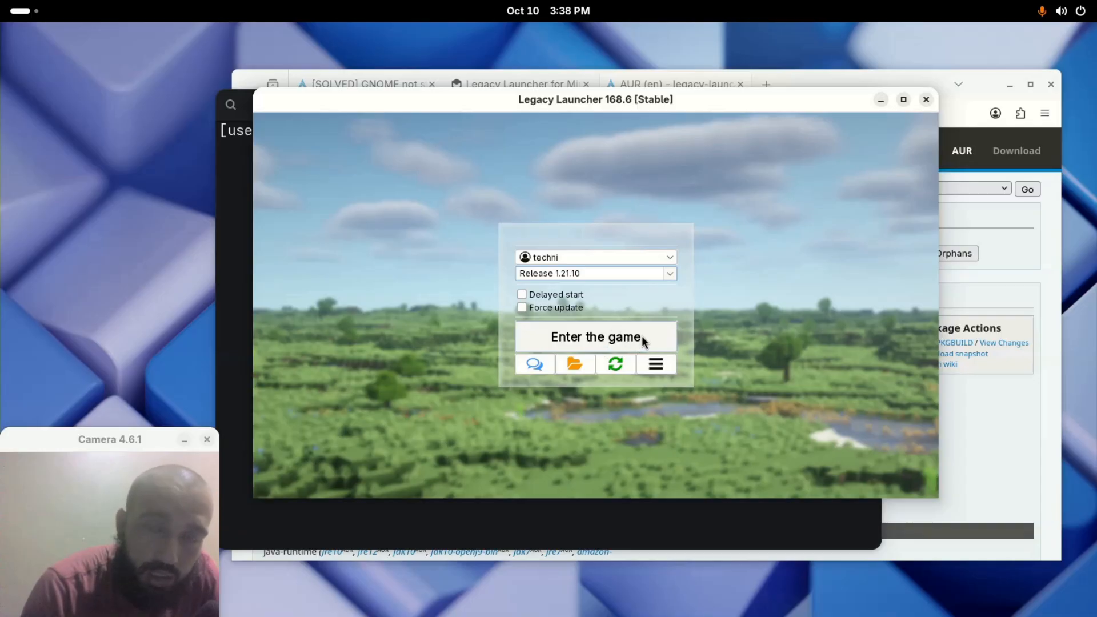
# Enter the game, answering Yes to saving the changed settings
pyautogui.click(596, 338)
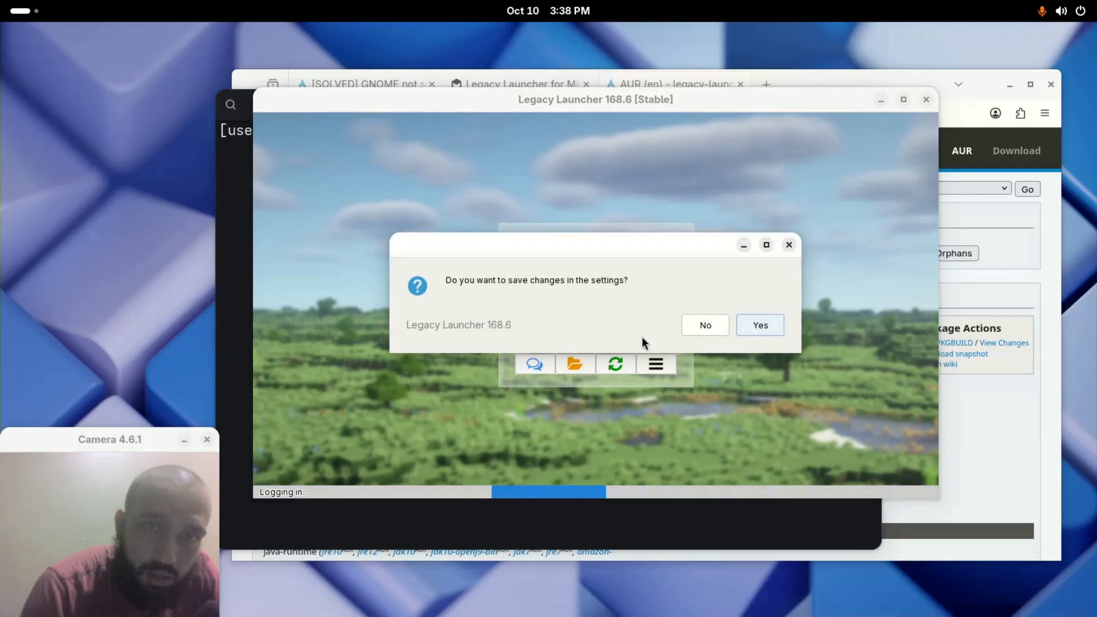
pyautogui.click(760, 324)
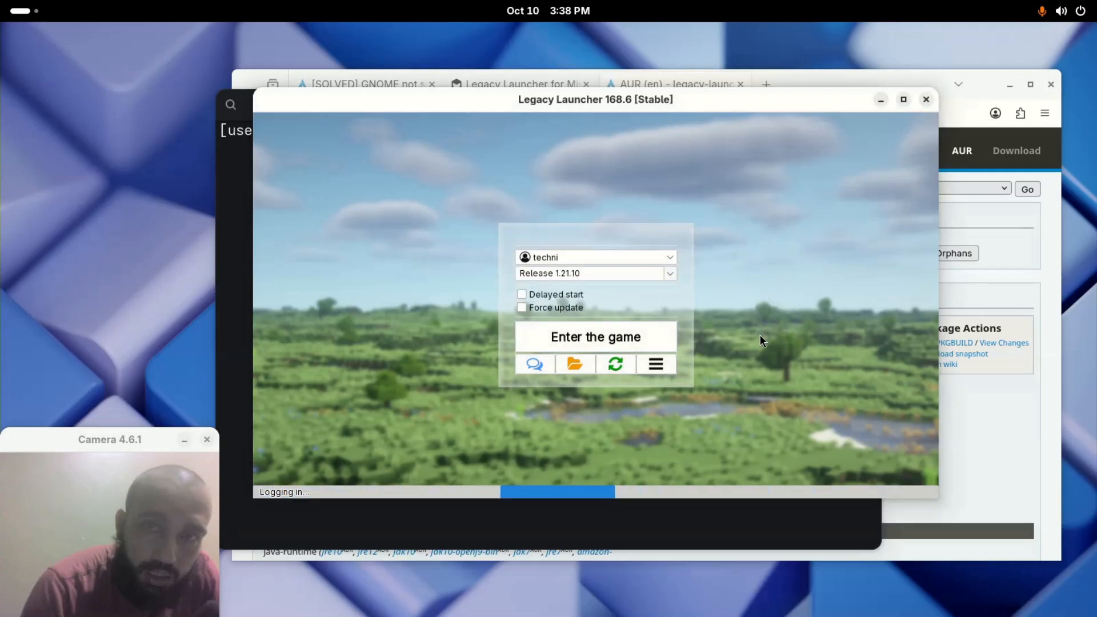
pyautogui.click(595, 336)
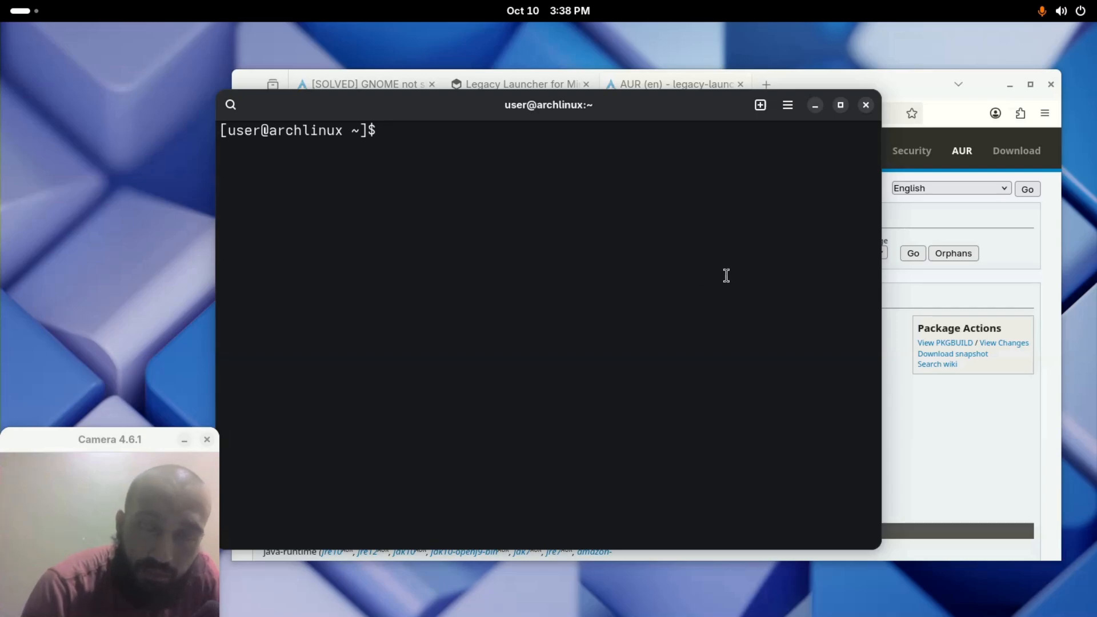
pyautogui.moveTo(633, 377)
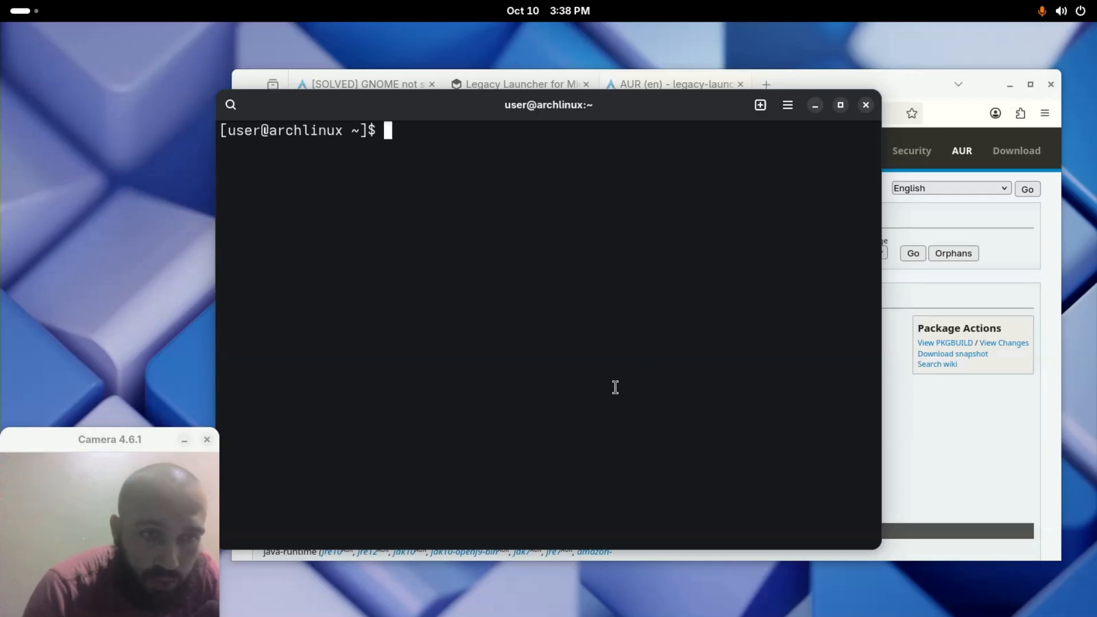
pyautogui.moveTo(683, 343)
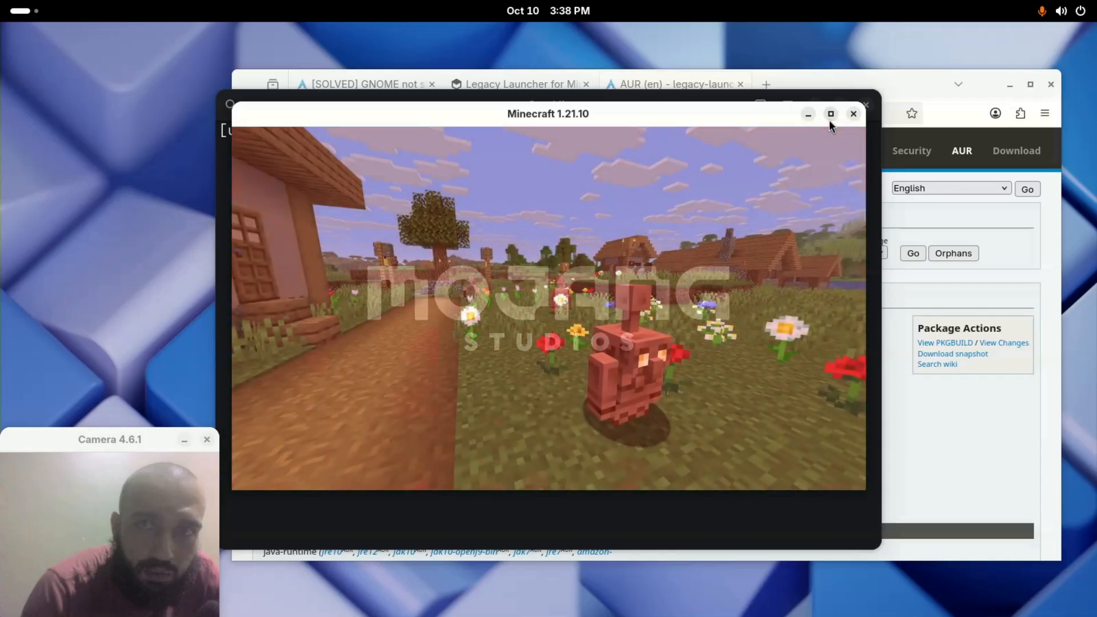
# Maximize Minecraft and play the existing 'New World' survival world
pyautogui.click(830, 113)
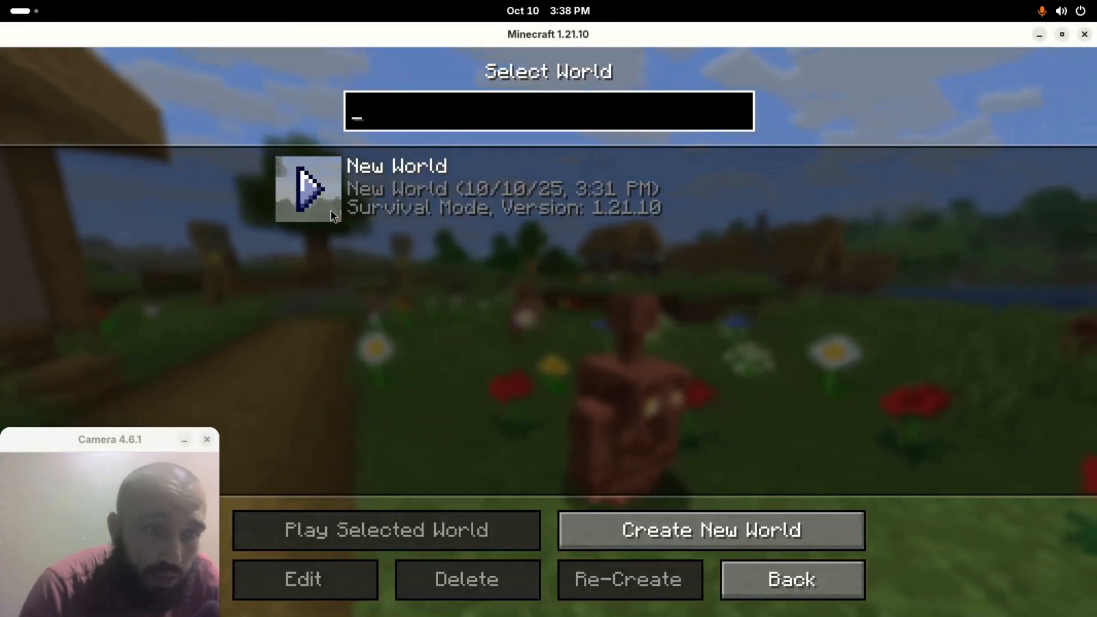
pyautogui.click(387, 530)
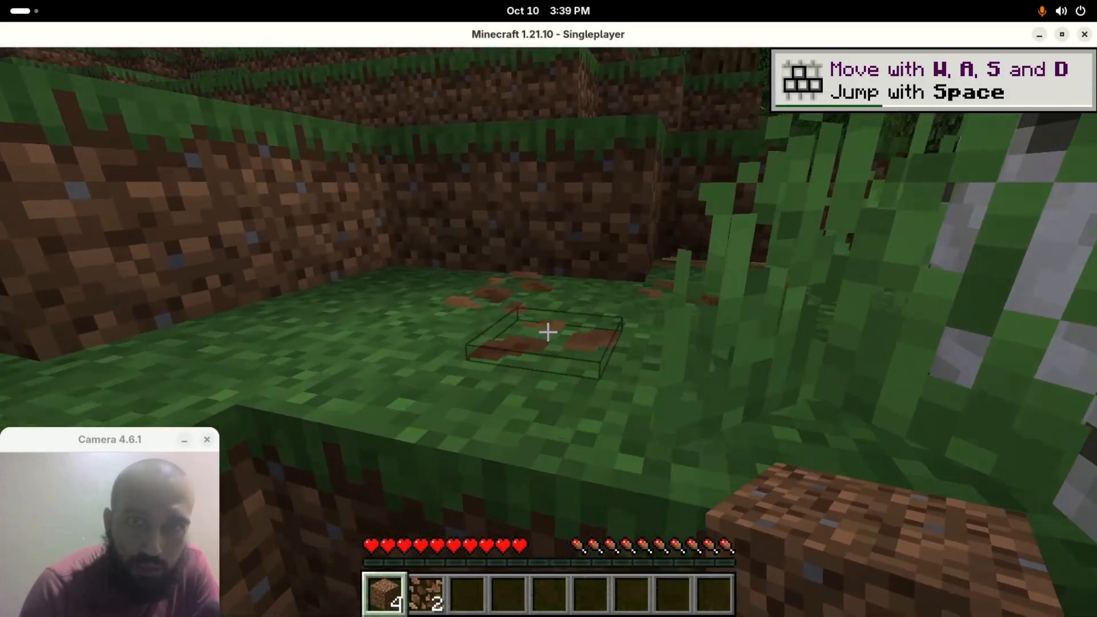
pyautogui.moveTo(548, 333)
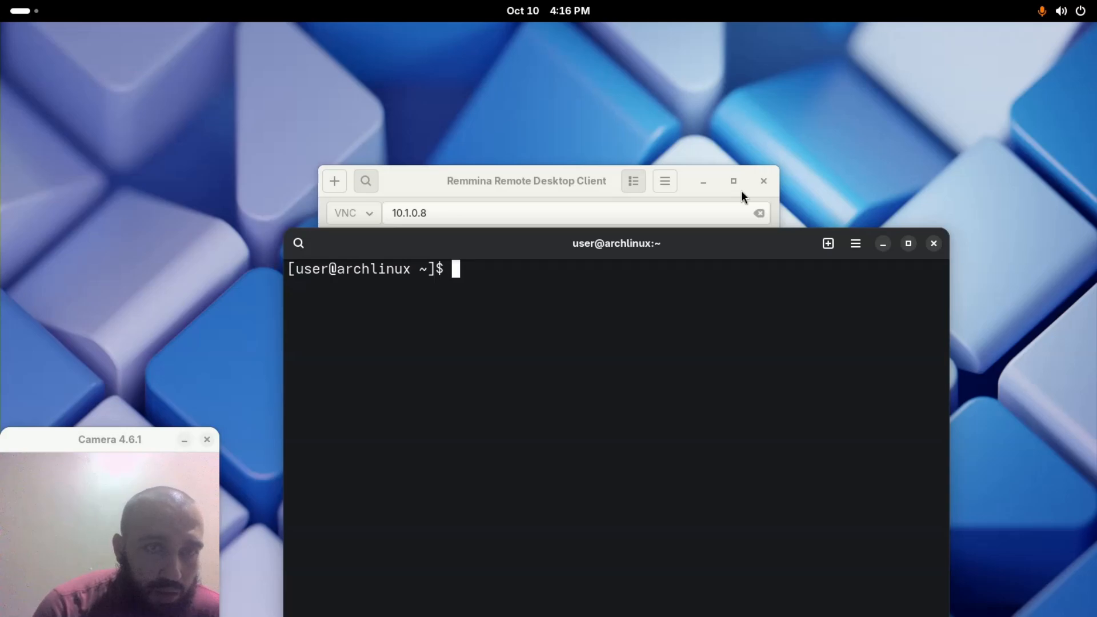
# Run 'flatpak install ch.tlaun.TL' and accept installing the required runtime with y
pyautogui.write('flatpak install ch.tlaun.TL')
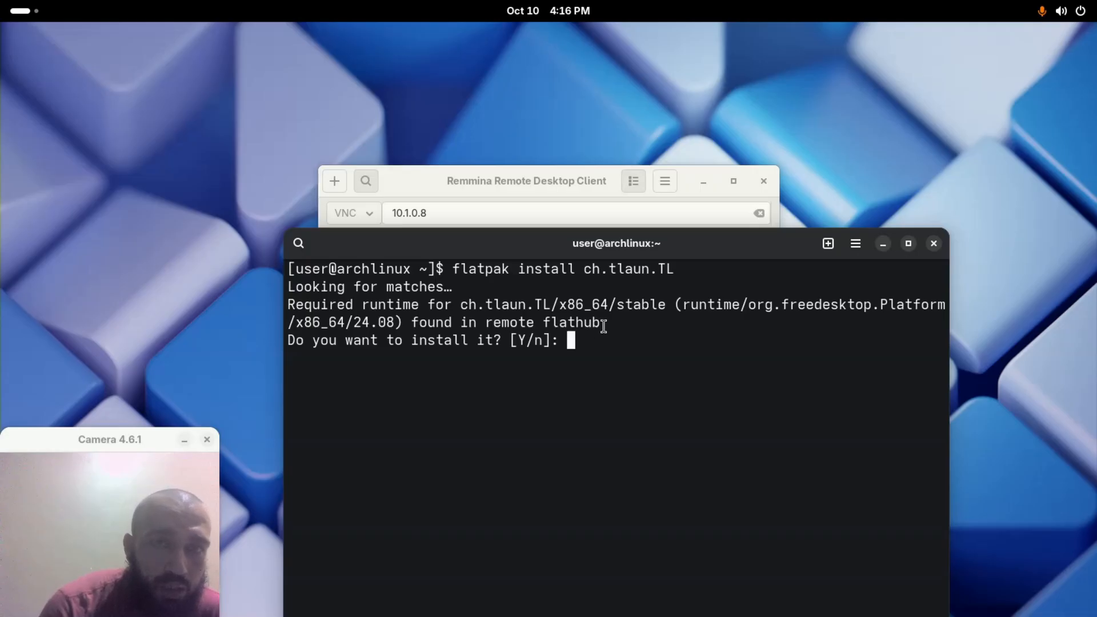
pyautogui.write('y')
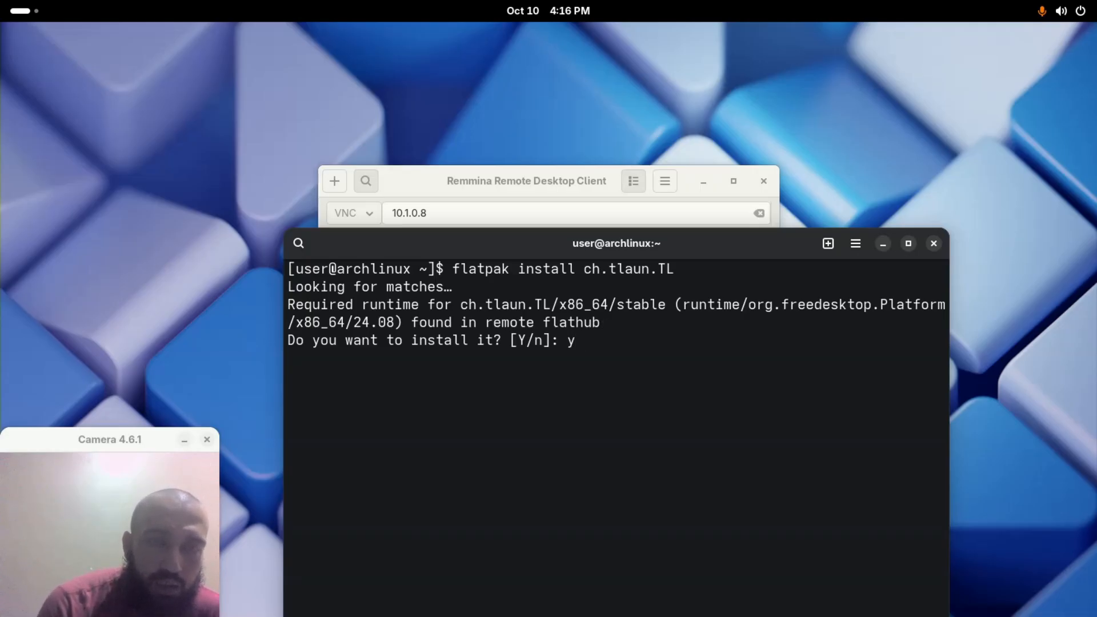
pyautogui.press('Return')
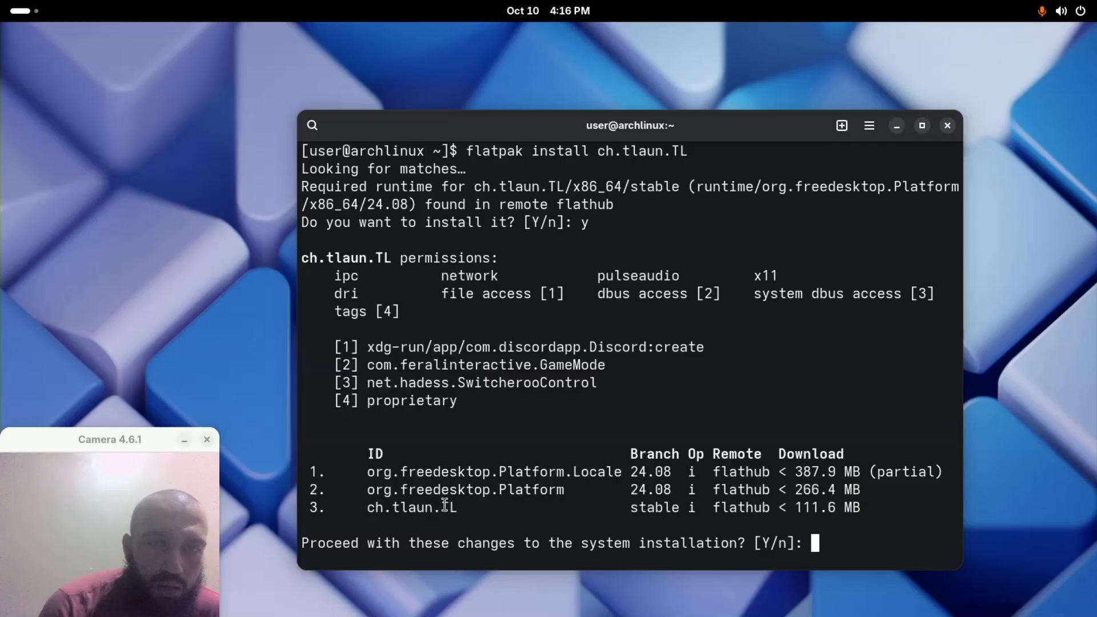
pyautogui.moveTo(498, 432)
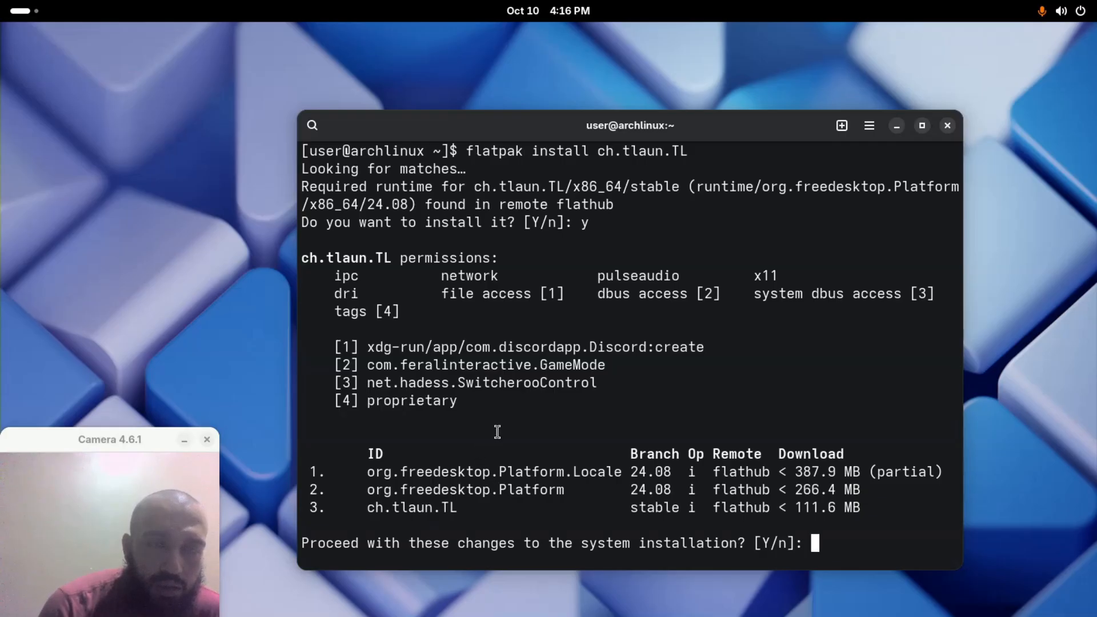